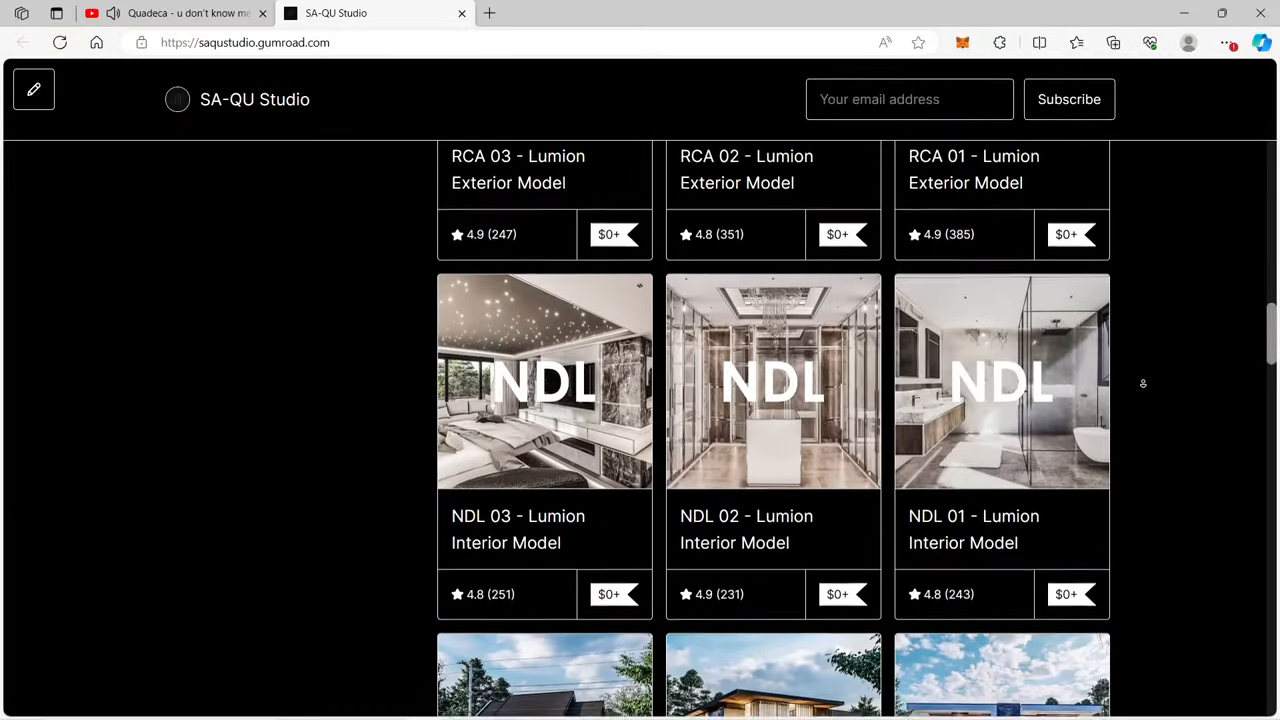
Check out the free NDL 02 interior model and pass the stair-square captcha
left_click(772, 381)
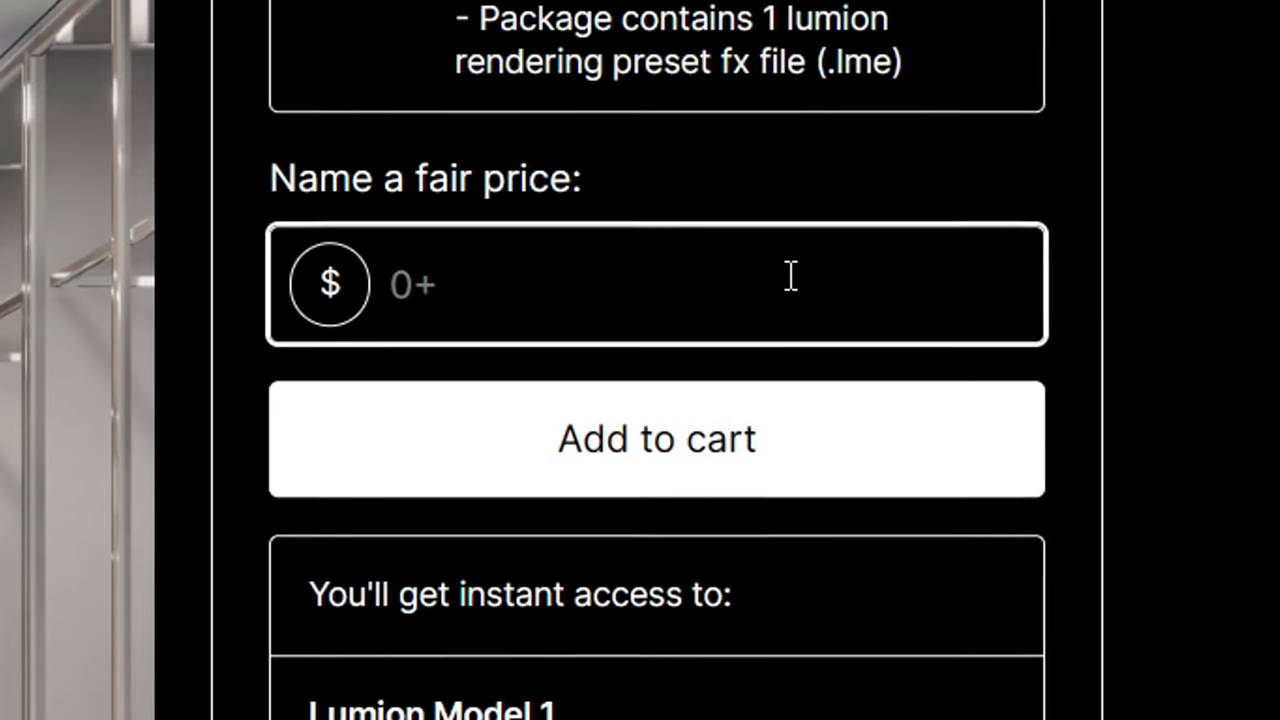
left_click(656, 438)
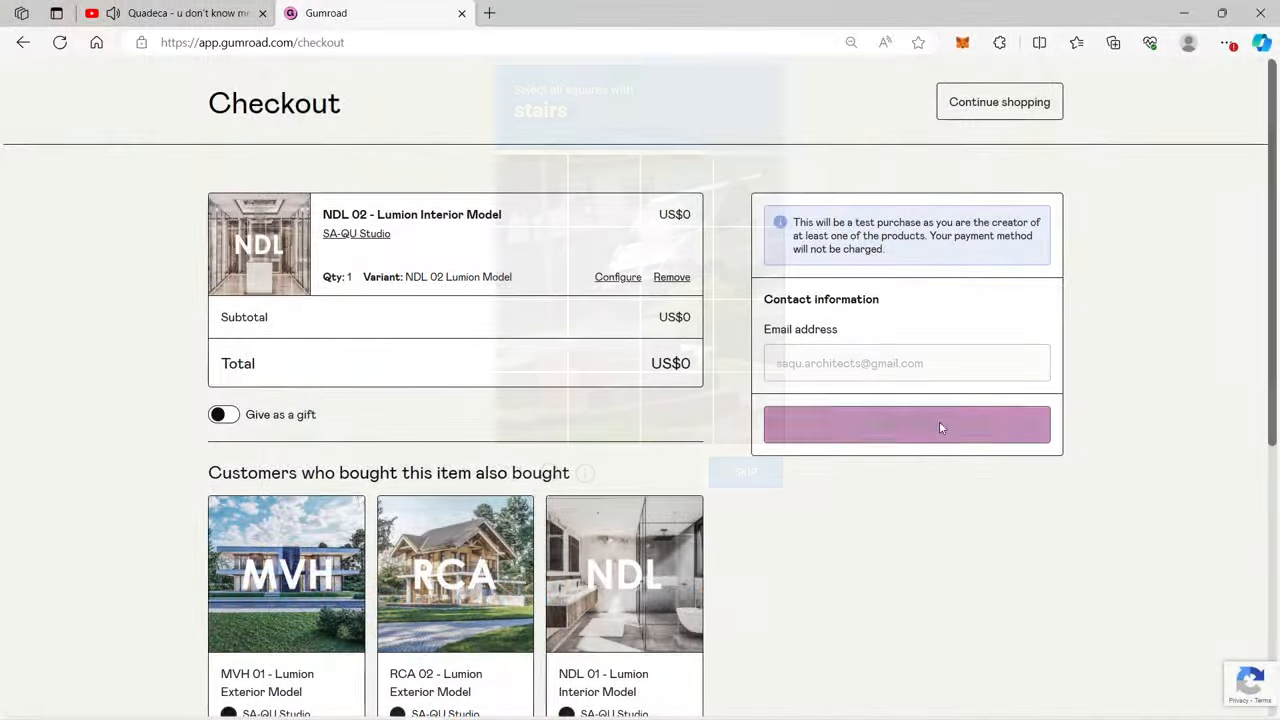
left_click(905, 424)
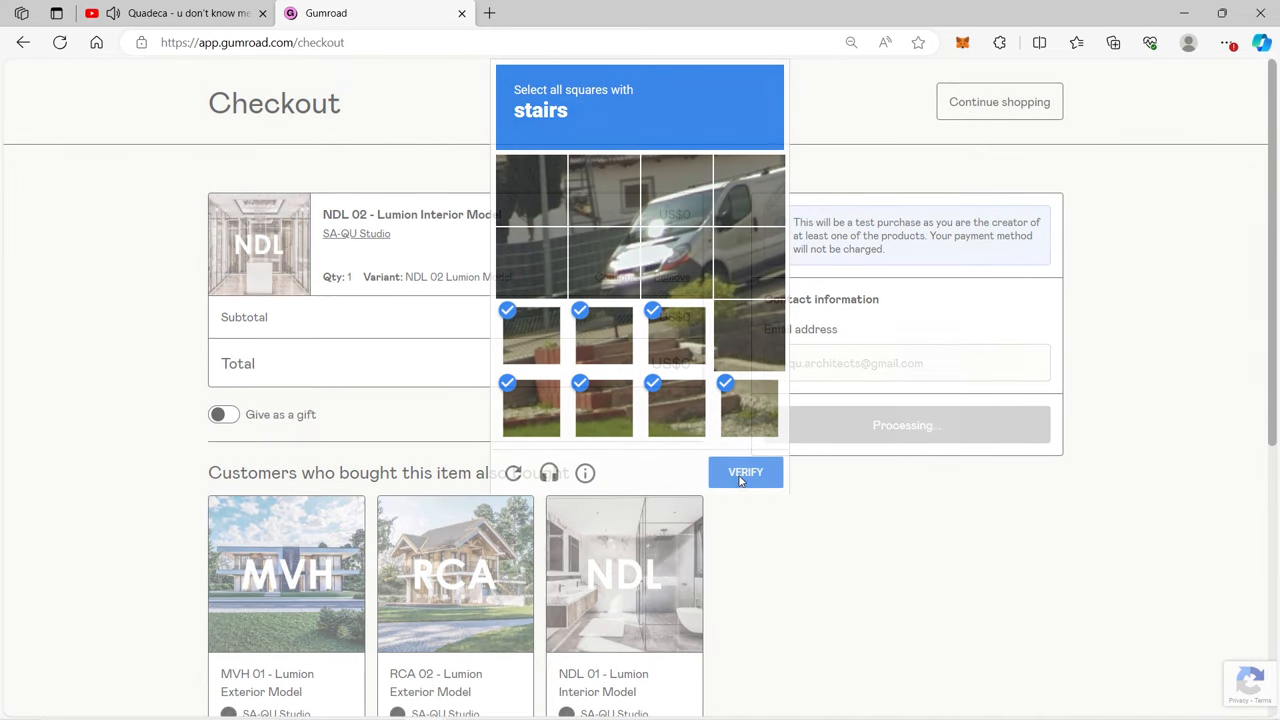
left_click(745, 472)
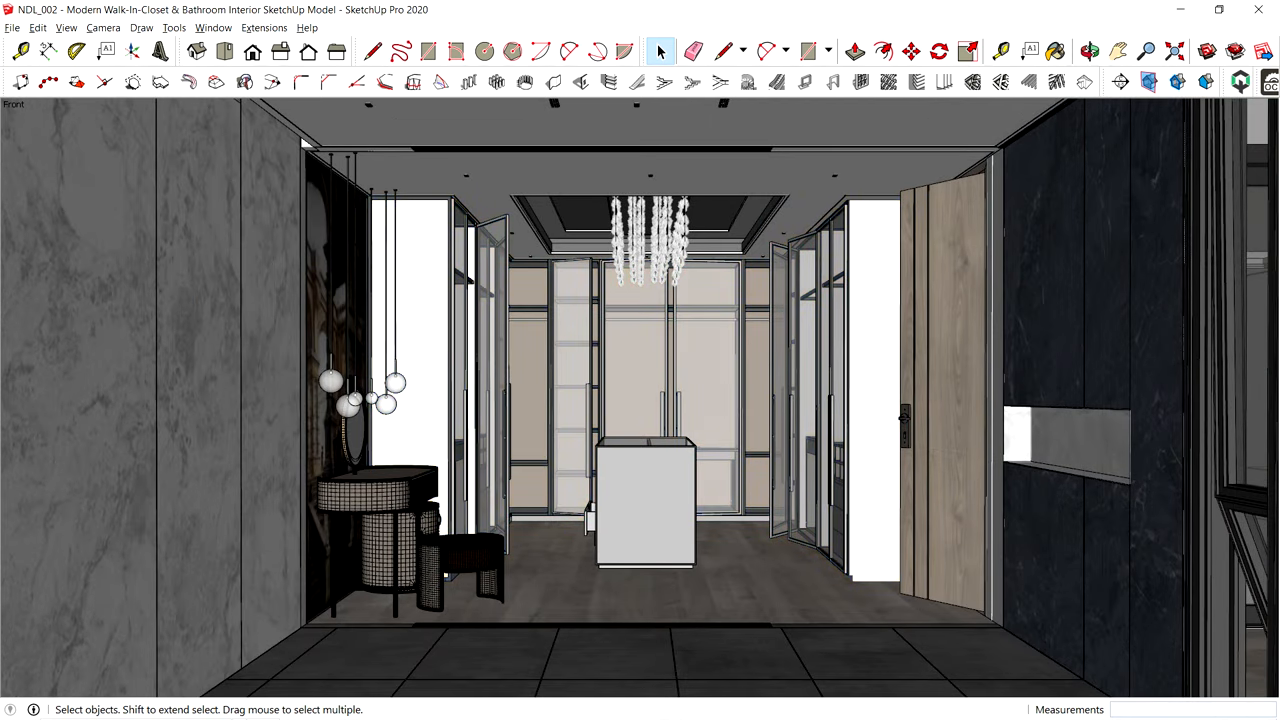
Use Look Around to turn the camera toward the bathroom's toilet, vanity and shower
left_click(645, 500)
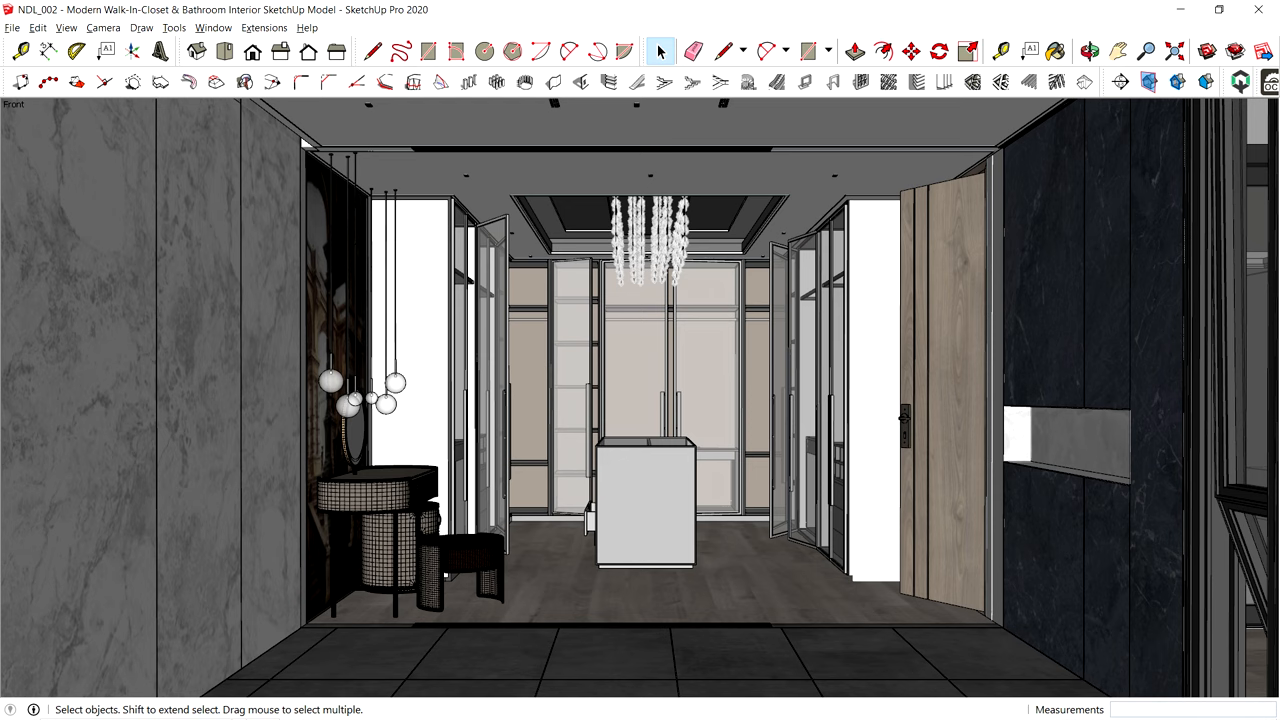
left_click(375, 500)
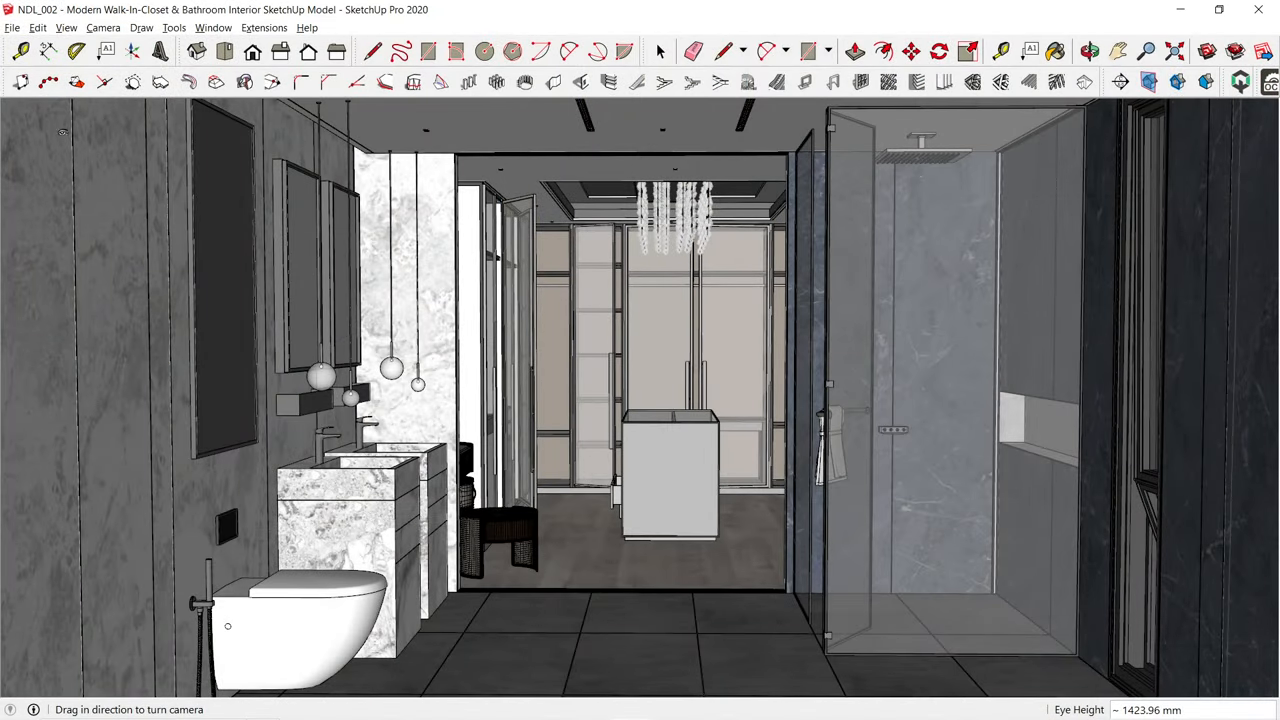
Export the model as a COLLADA (*.dae) 3D model into the DAE folder
left_click(12, 27)
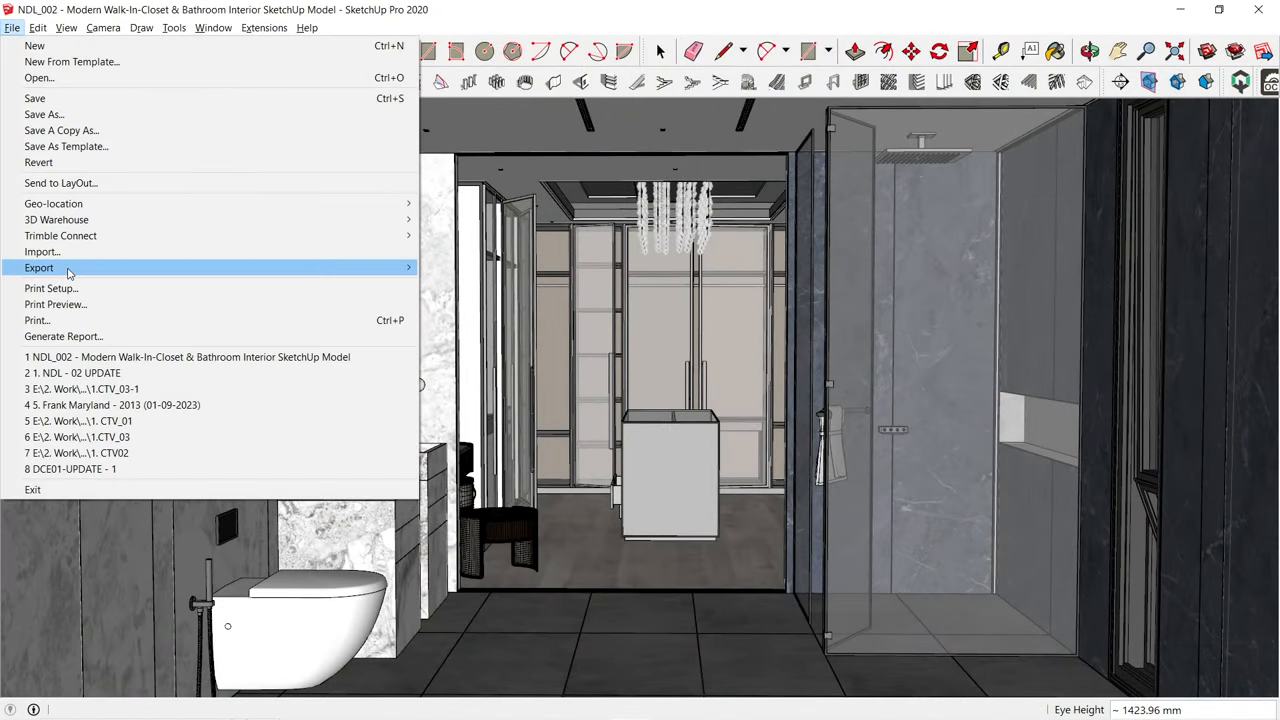
left_click(40, 267)
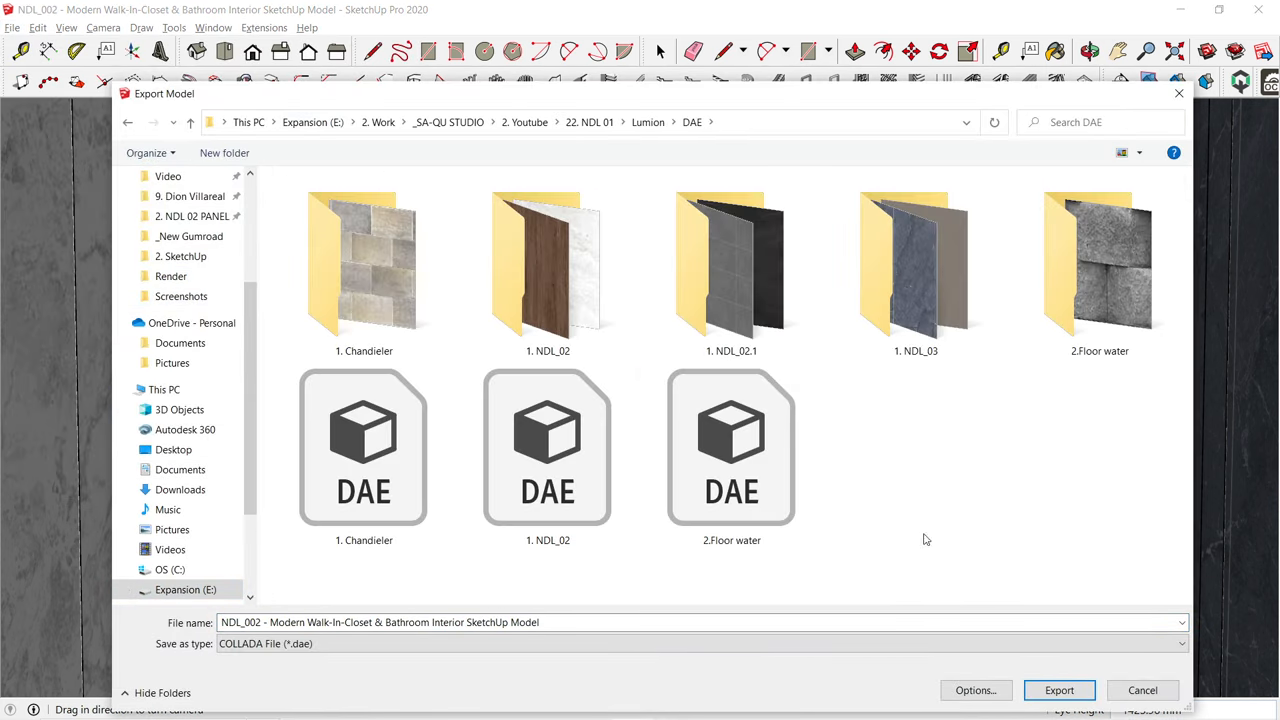
left_click(1059, 690)
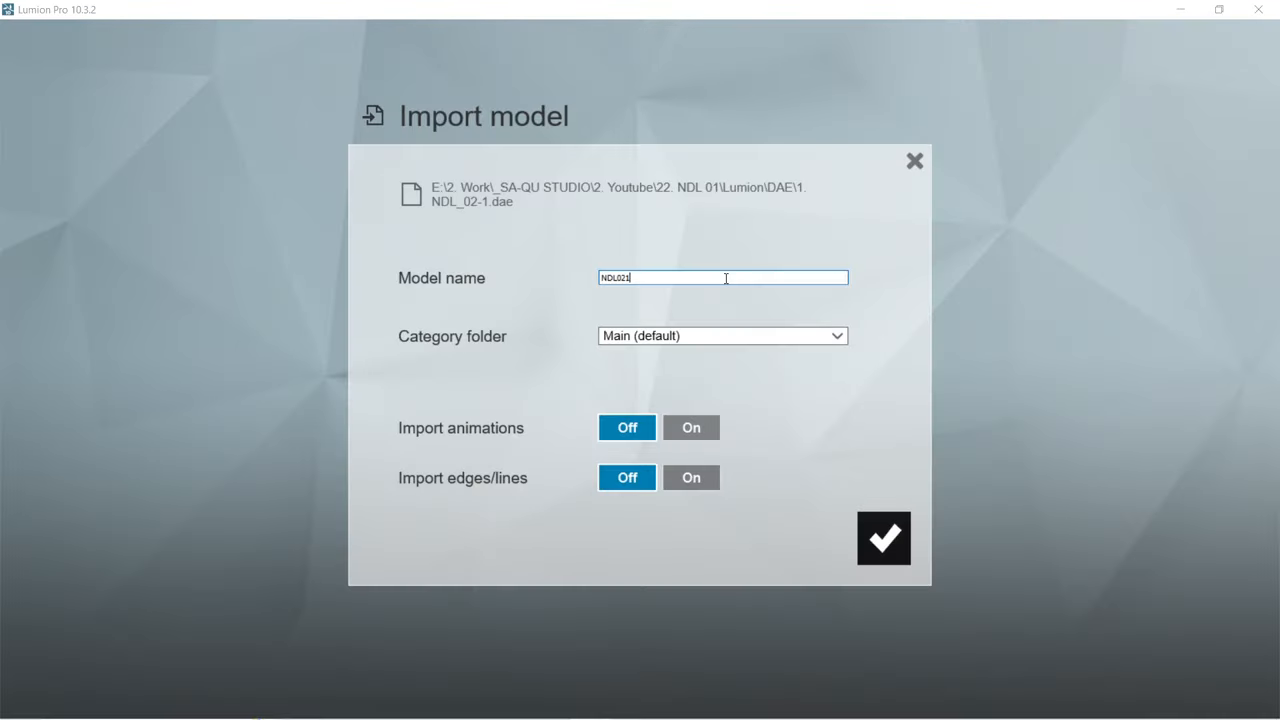
Confirm importing the named NDL_02-1 .dae model into the Lumion scene
left_click(883, 538)
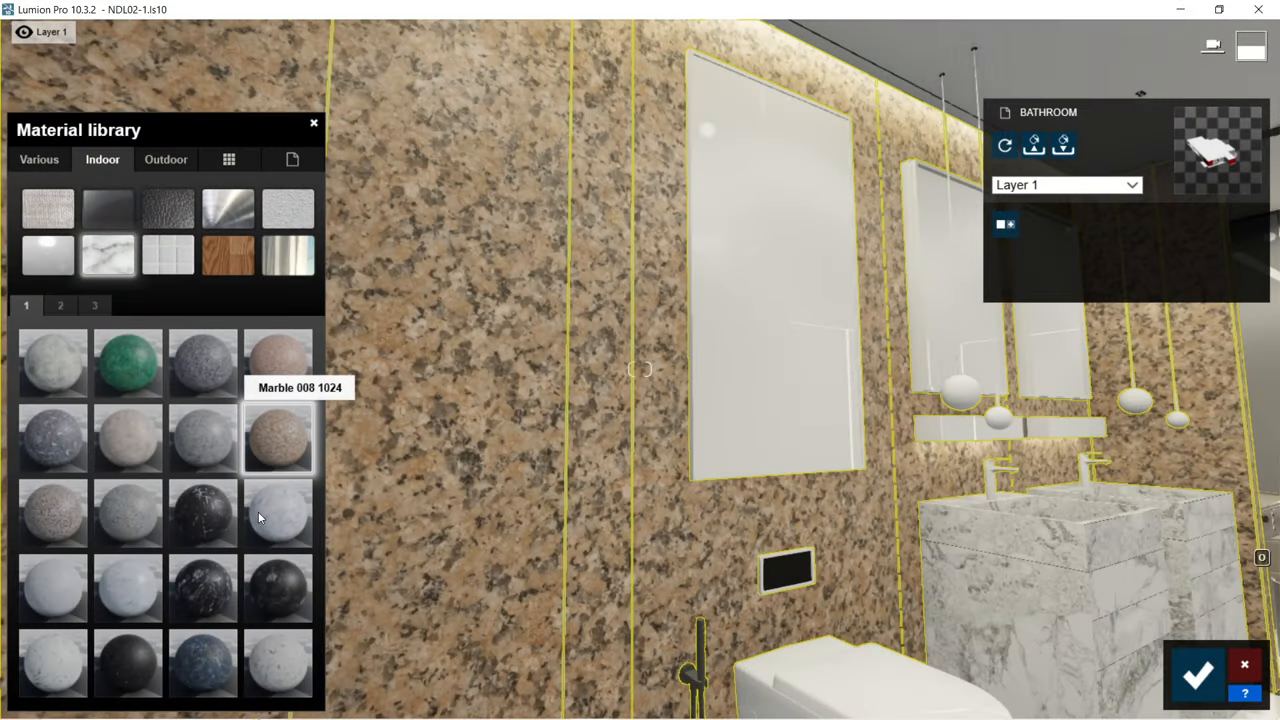
Apply marble to the bathroom wall and Poliigon RainDropsAndStreaks glass to the shower panels
left_click(60, 305)
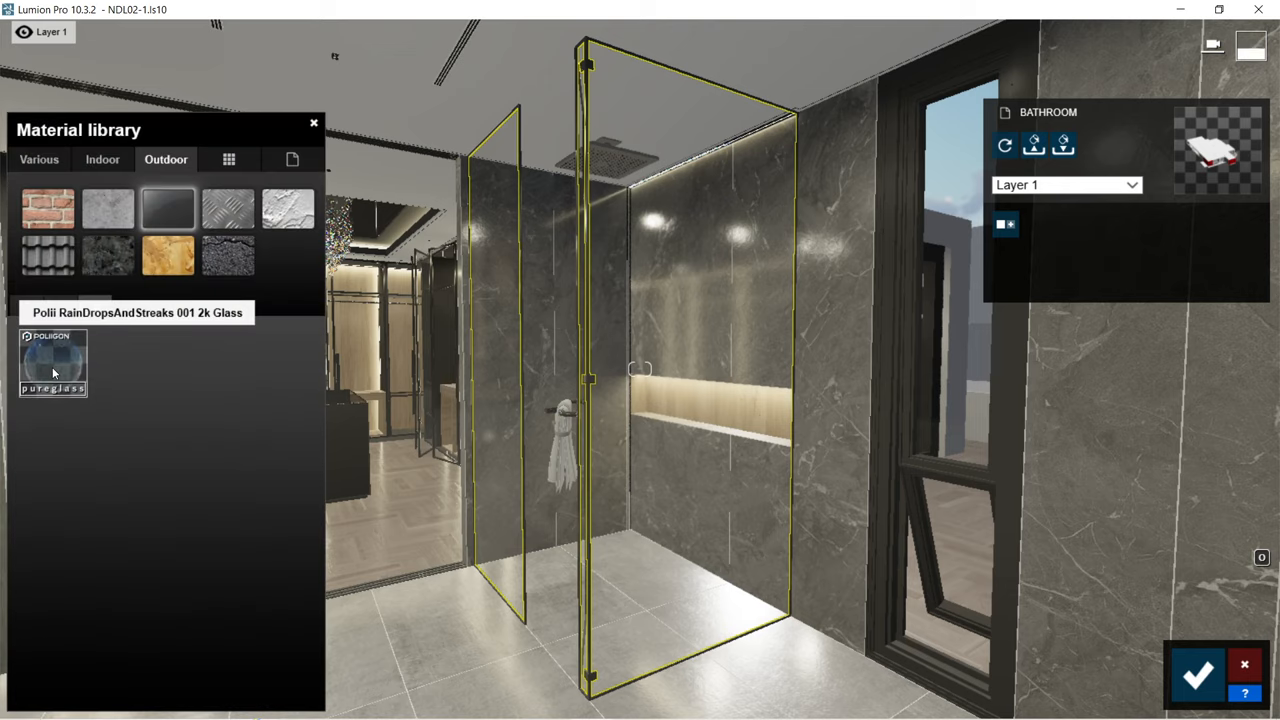
left_click(53, 362)
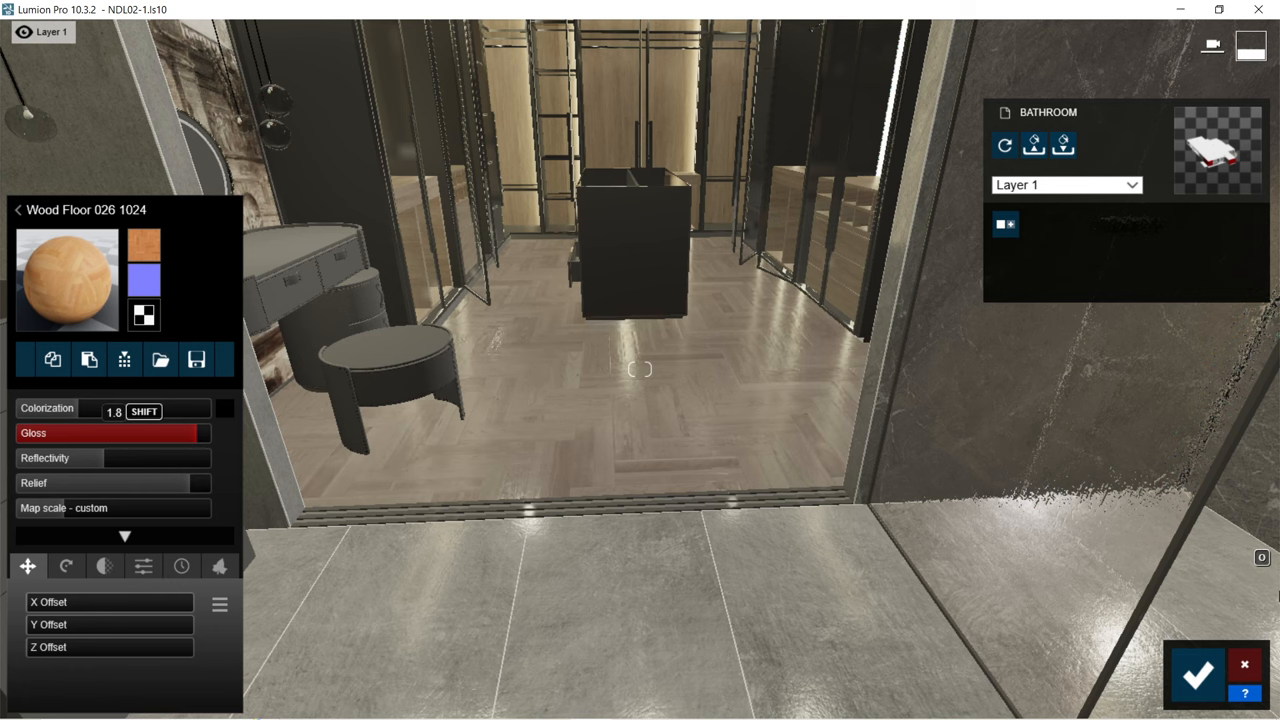
Tune the Wood Floor 026 gloss and recolour the Clothes 035 jacket
left_click(1197, 673)
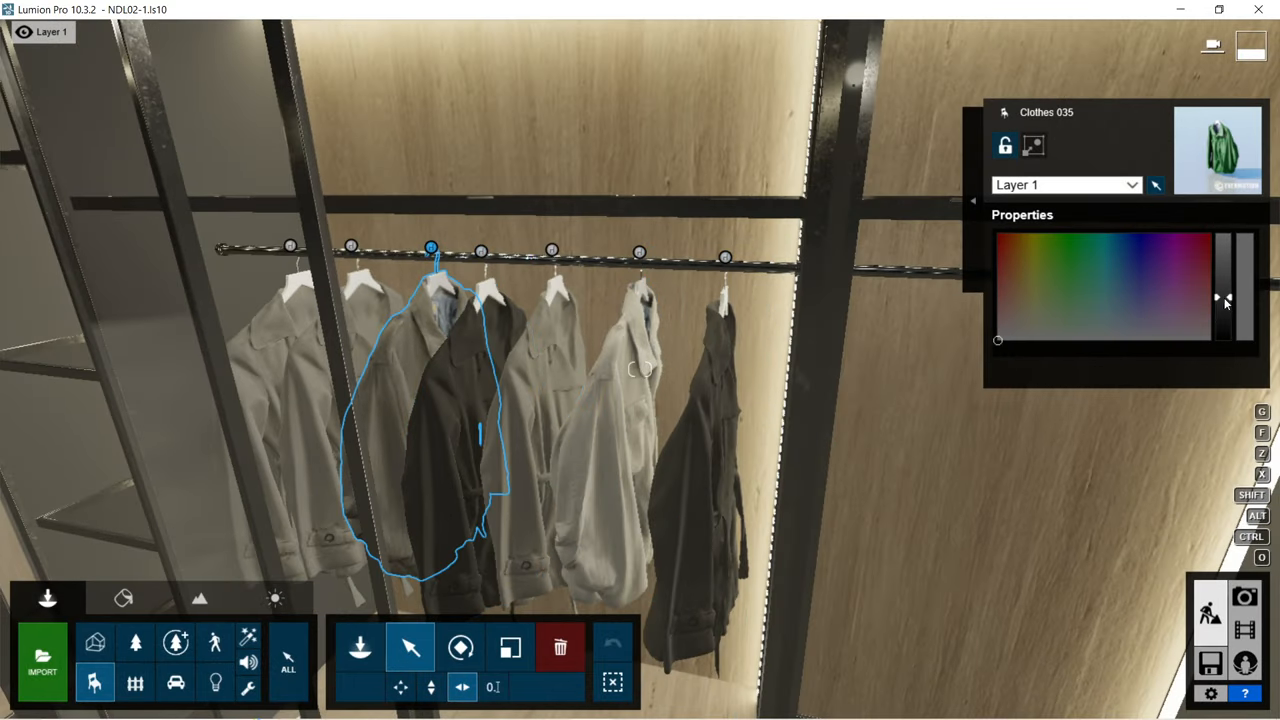
left_click(1245, 598)
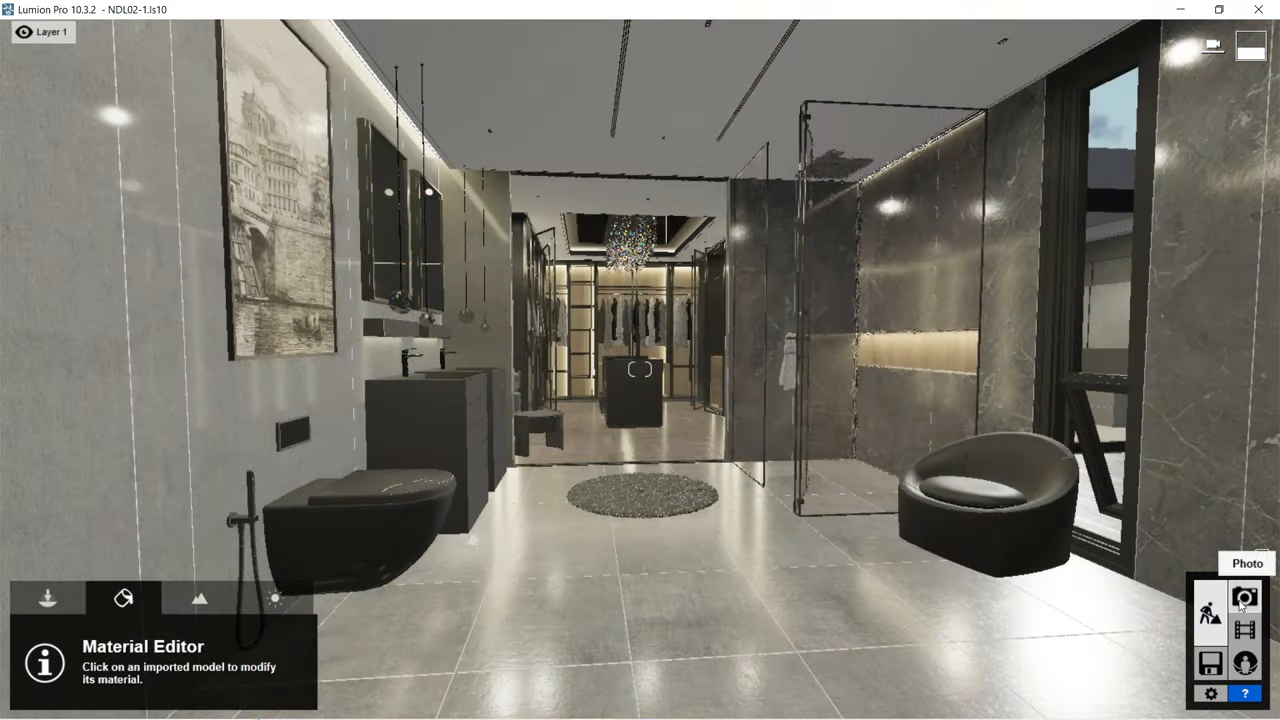
Enter Photo mode and adjust the Sky and Clouds effect sliders
left_click(1245, 598)
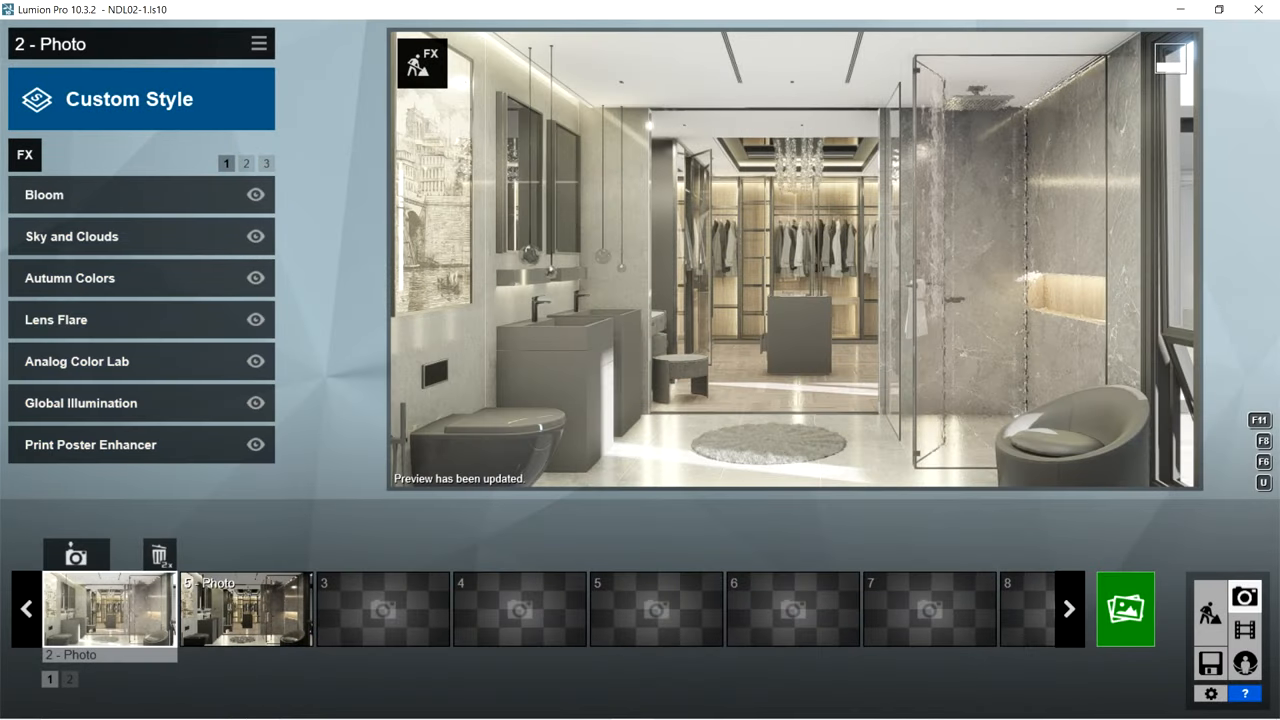
left_click(44, 194)
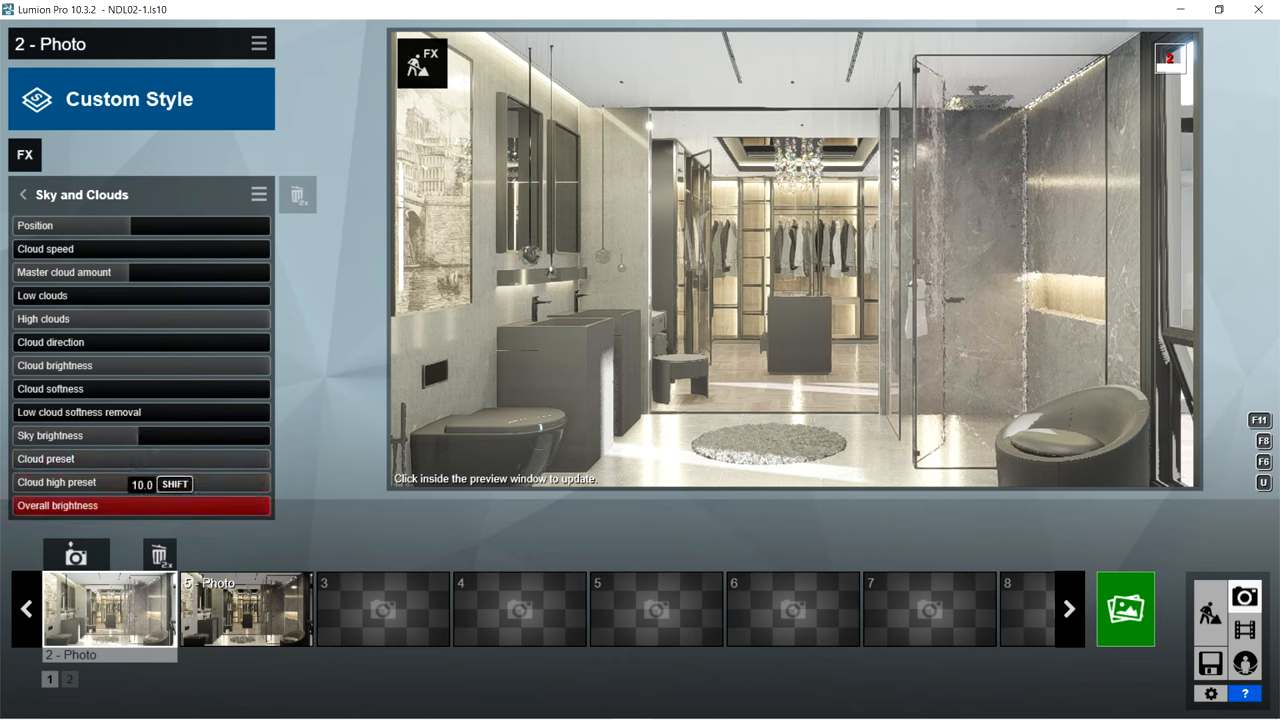
left_click(22, 195)
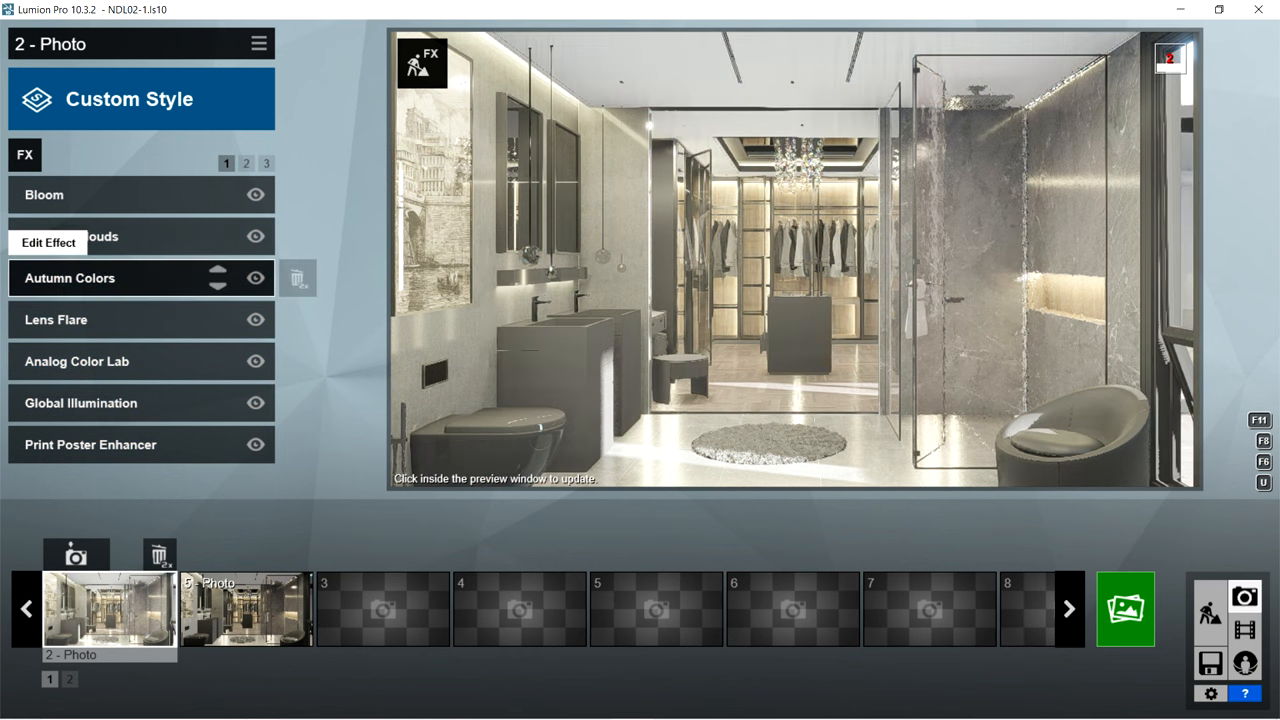
Review the Autumn Colors effect settings, then open Lens Flare for editing
left_click(48, 242)
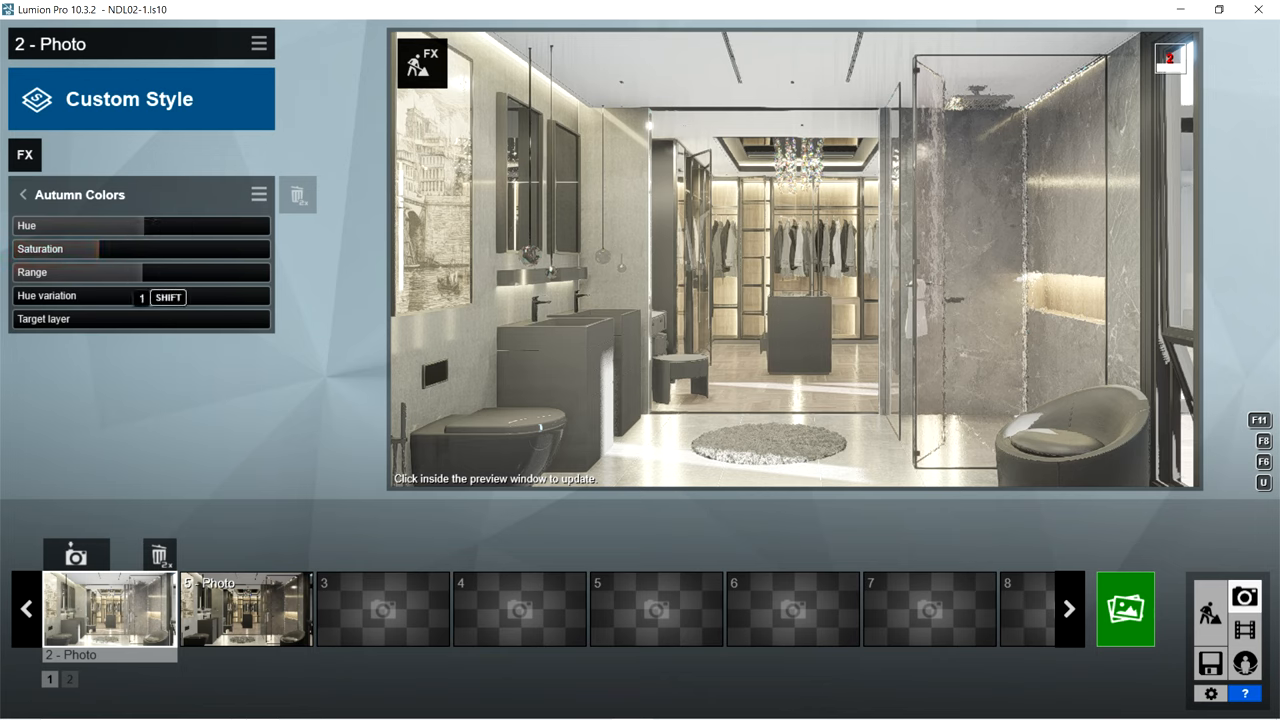
left_click(22, 195)
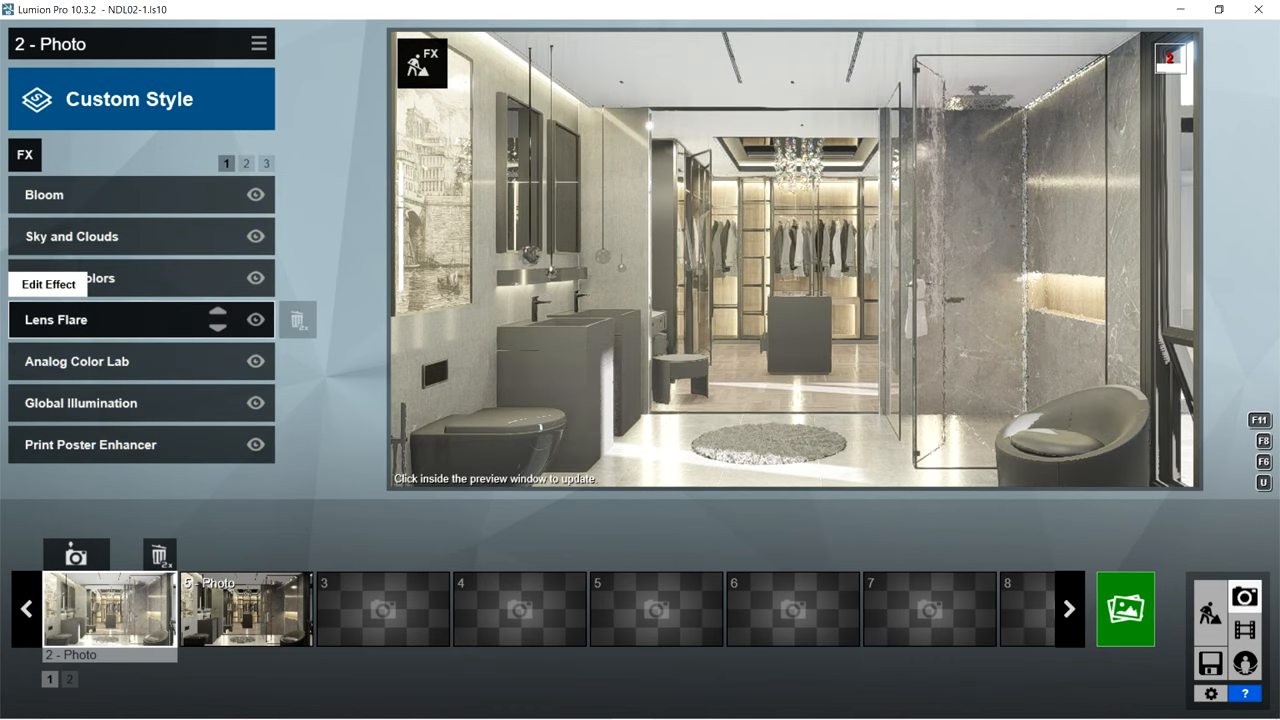
left_click(55, 319)
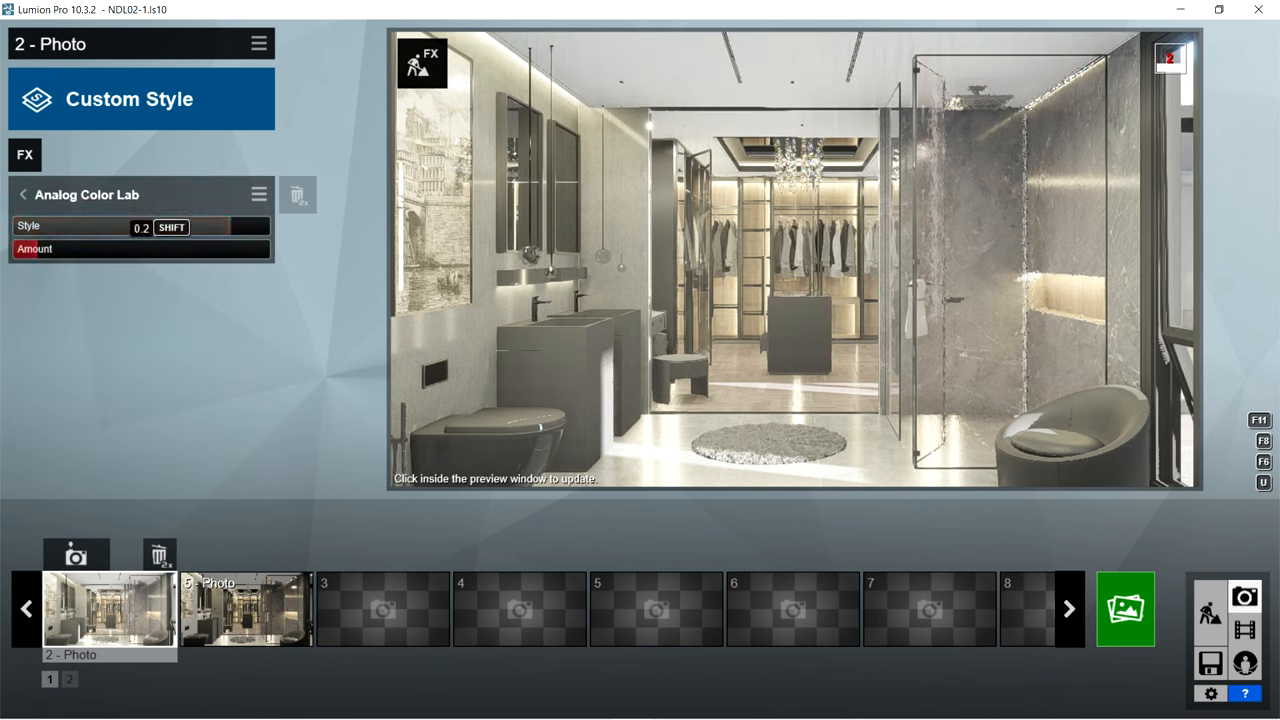
Set the Global Illumination sun amount to 0.0 and return to the FX list
left_click(22, 195)
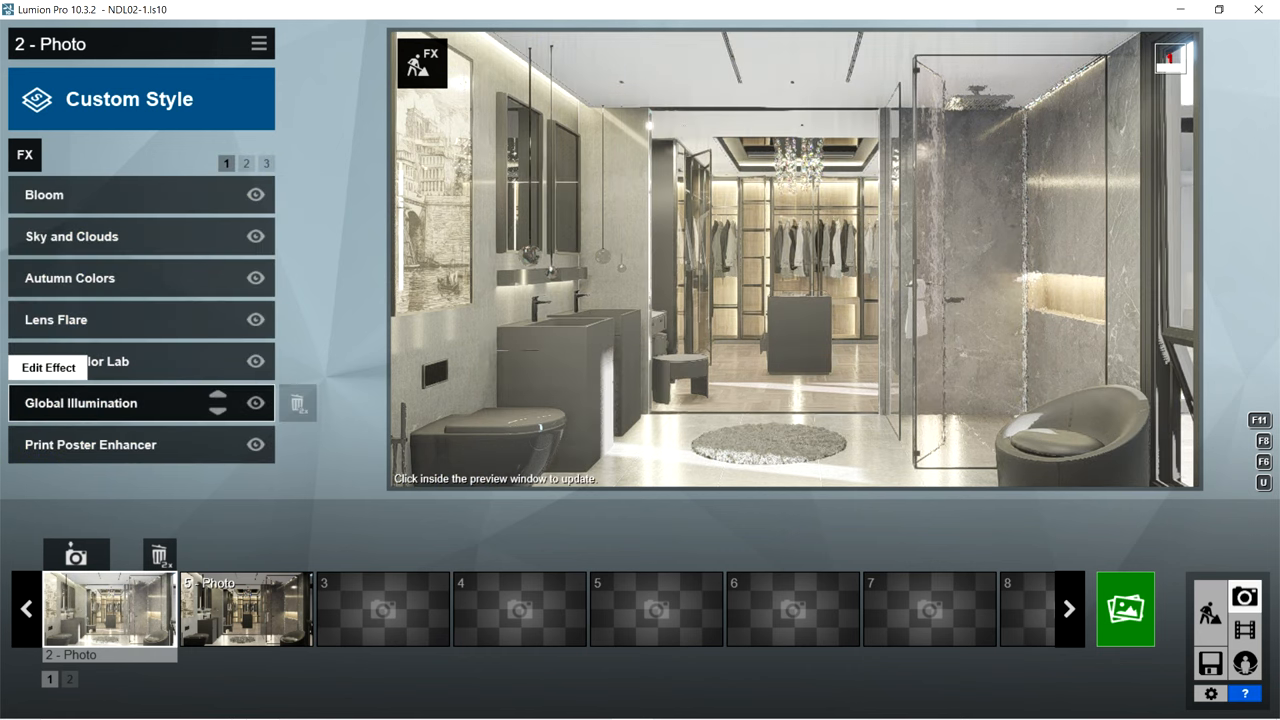
left_click(80, 402)
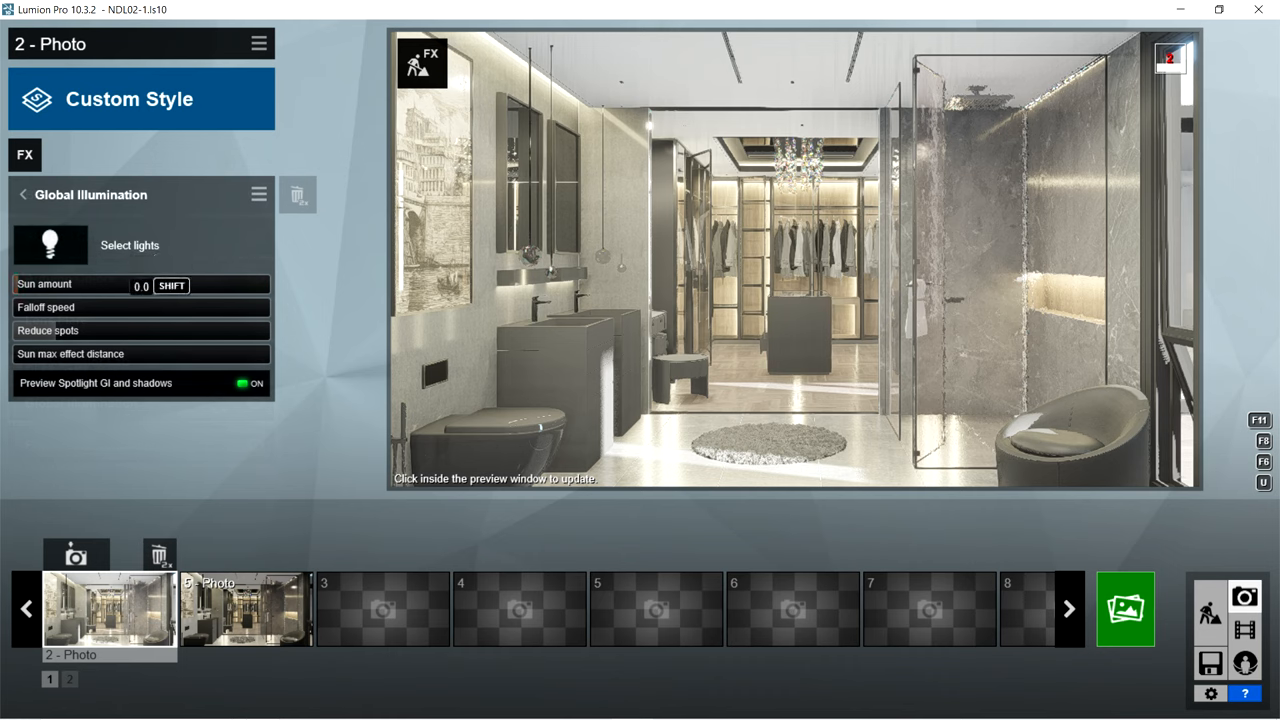
left_click(140, 330)
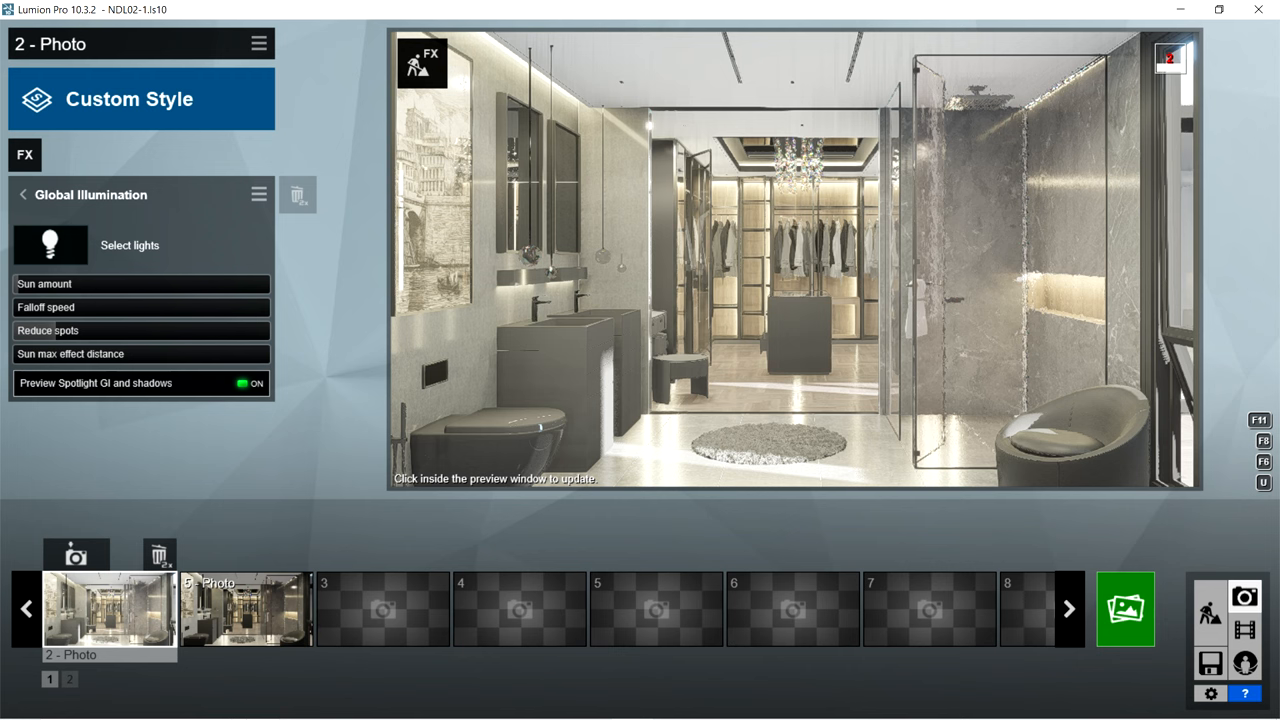
left_click(20, 195)
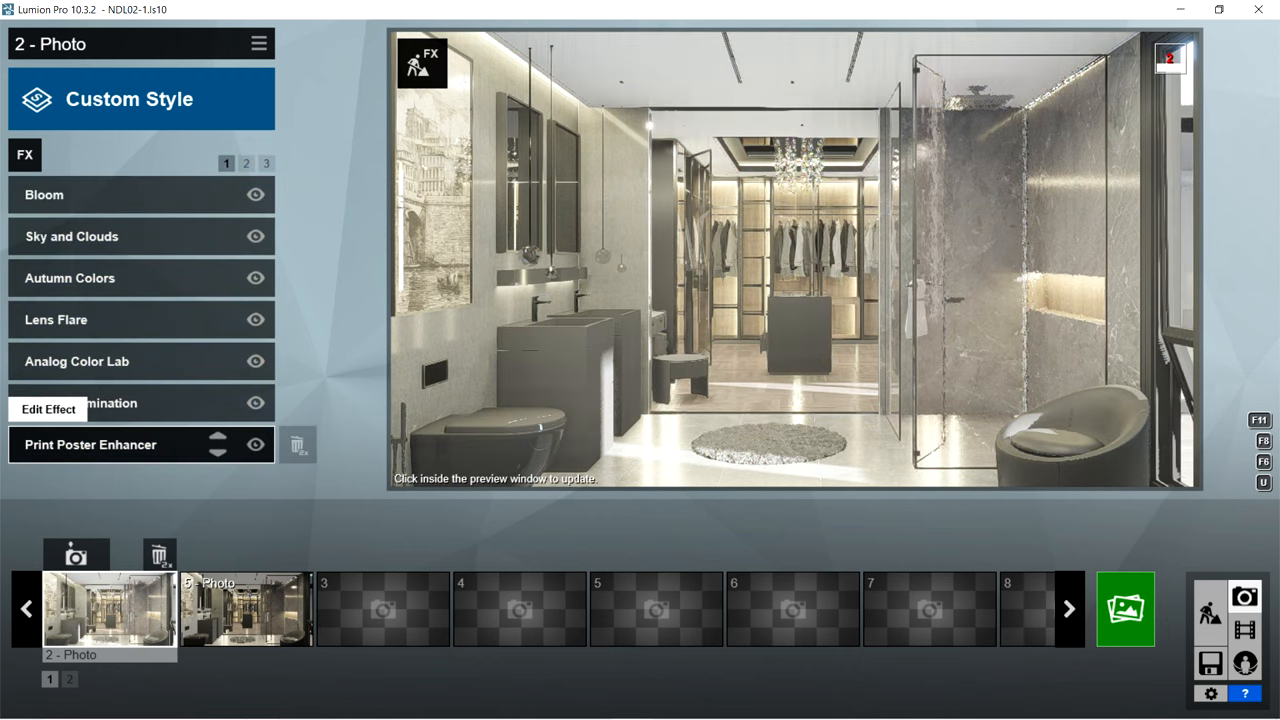
Review the Hyperlight, Sky Light, Shadow, Sharpen and Exposure effect settings in turn
left_click(90, 444)
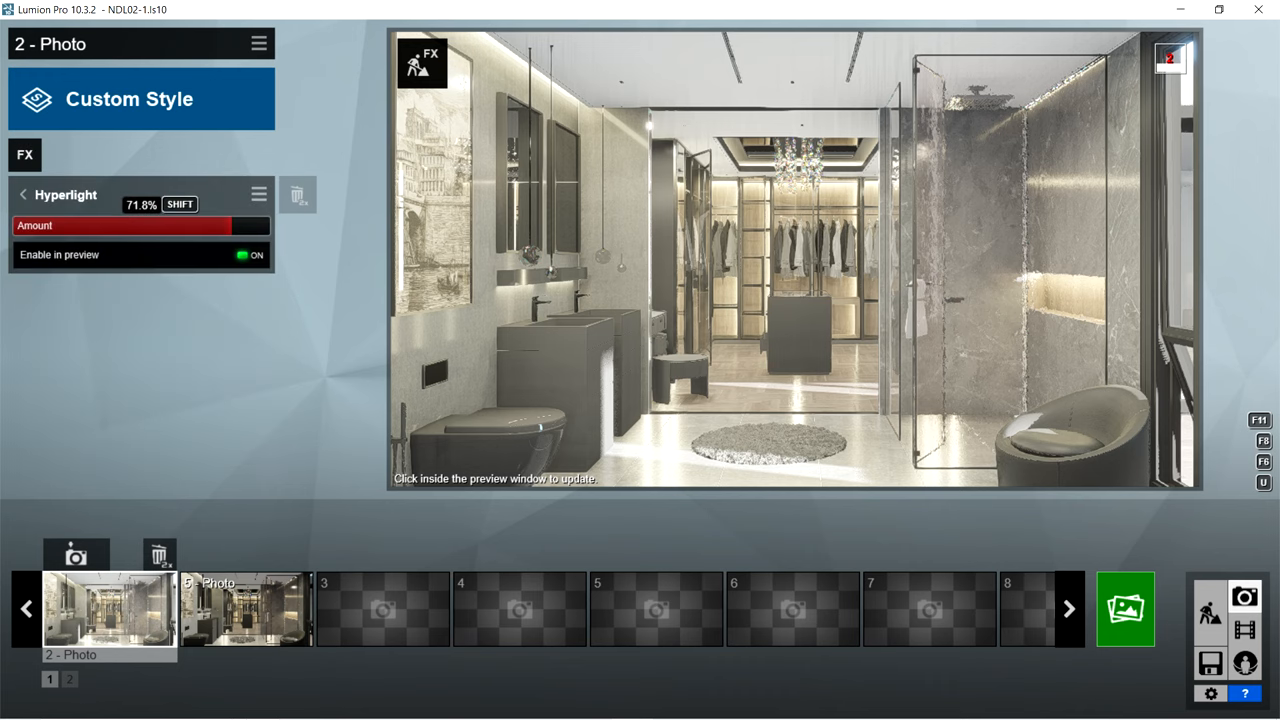
left_click(22, 195)
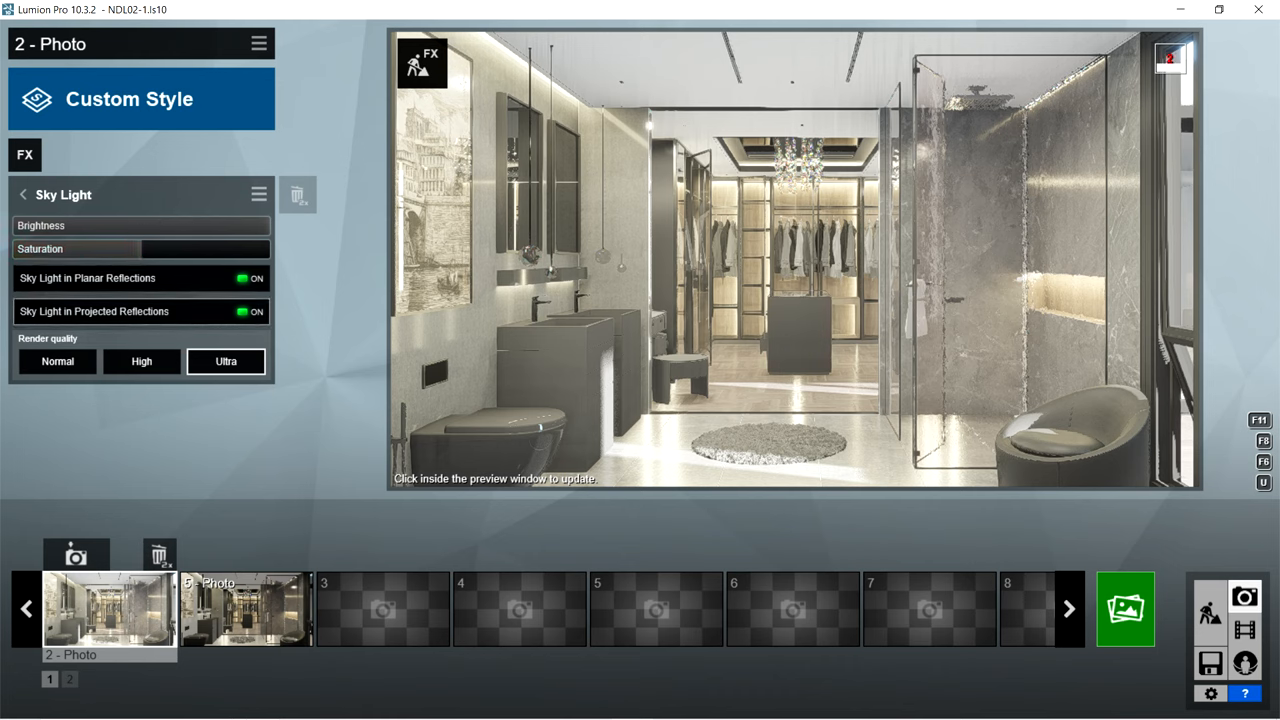
mouse_move(226, 361)
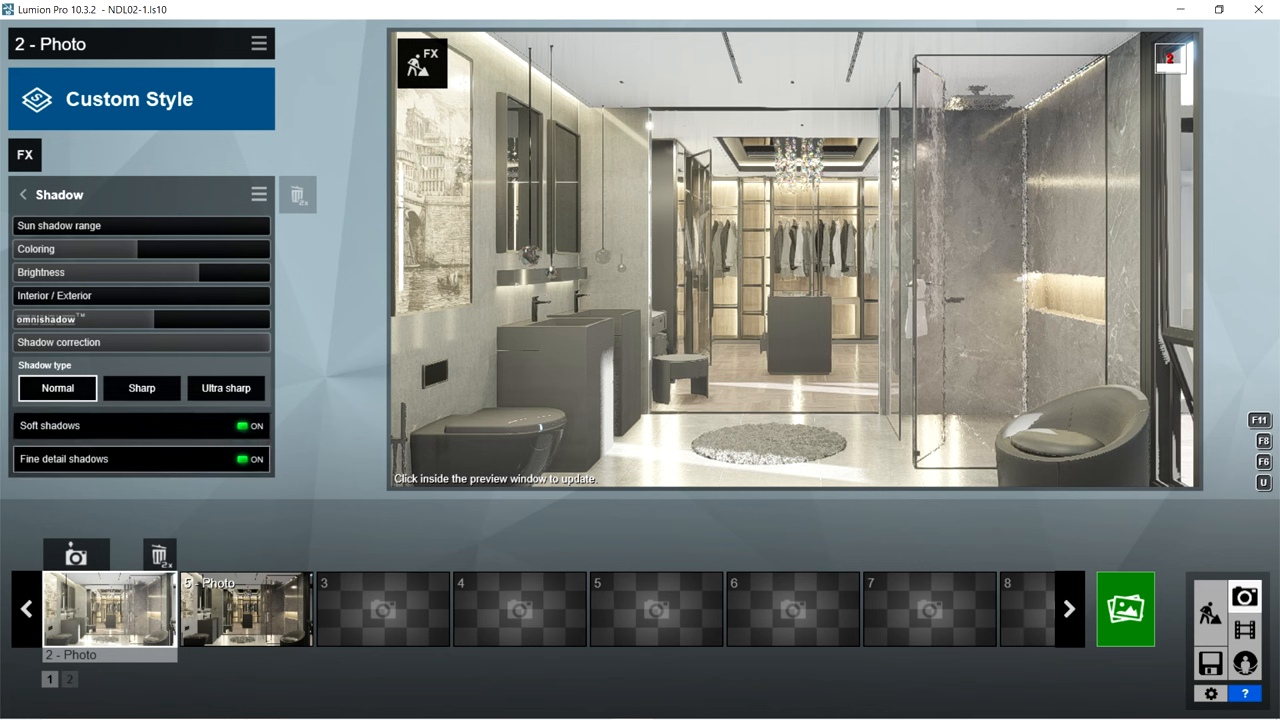
left_click(22, 195)
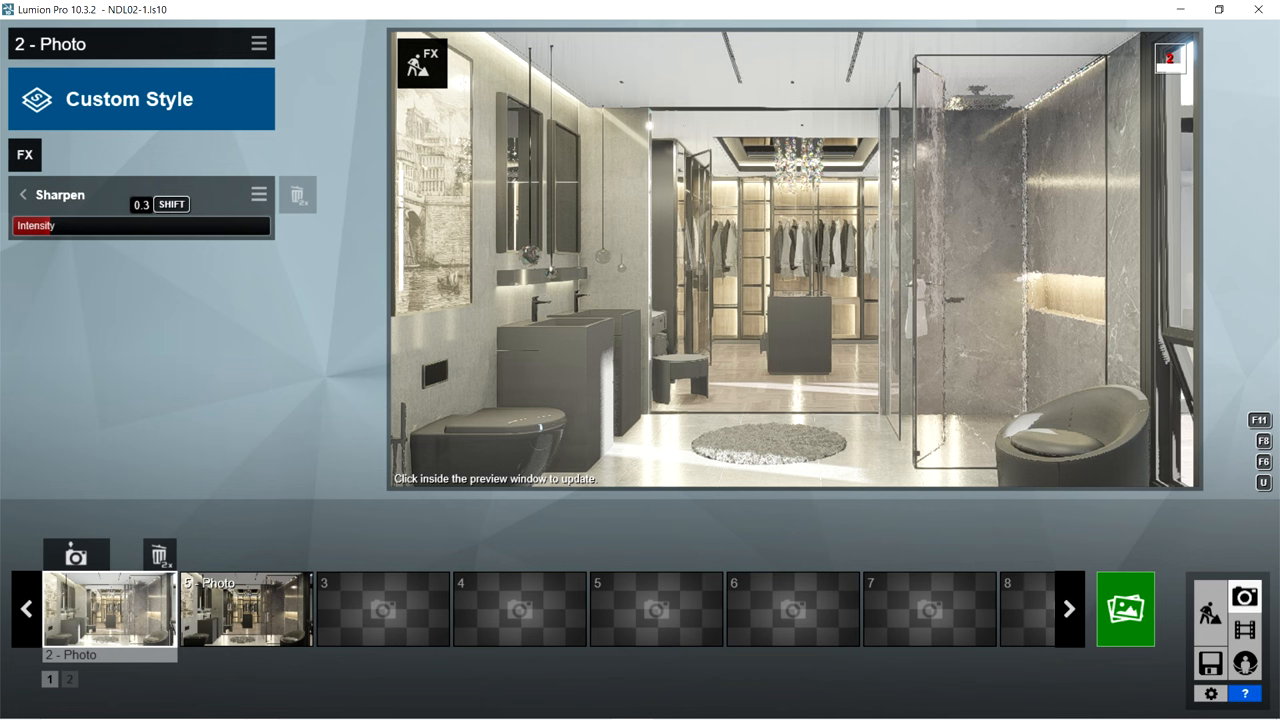
left_click(22, 195)
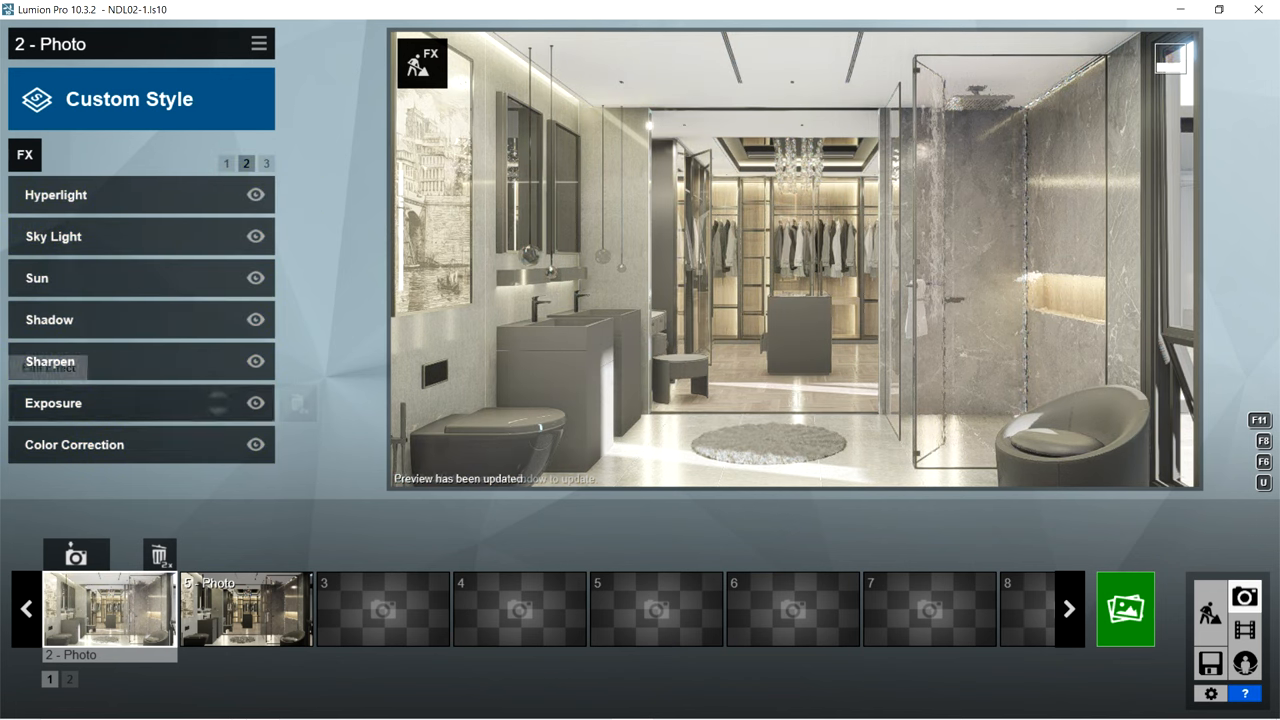
left_click(53, 403)
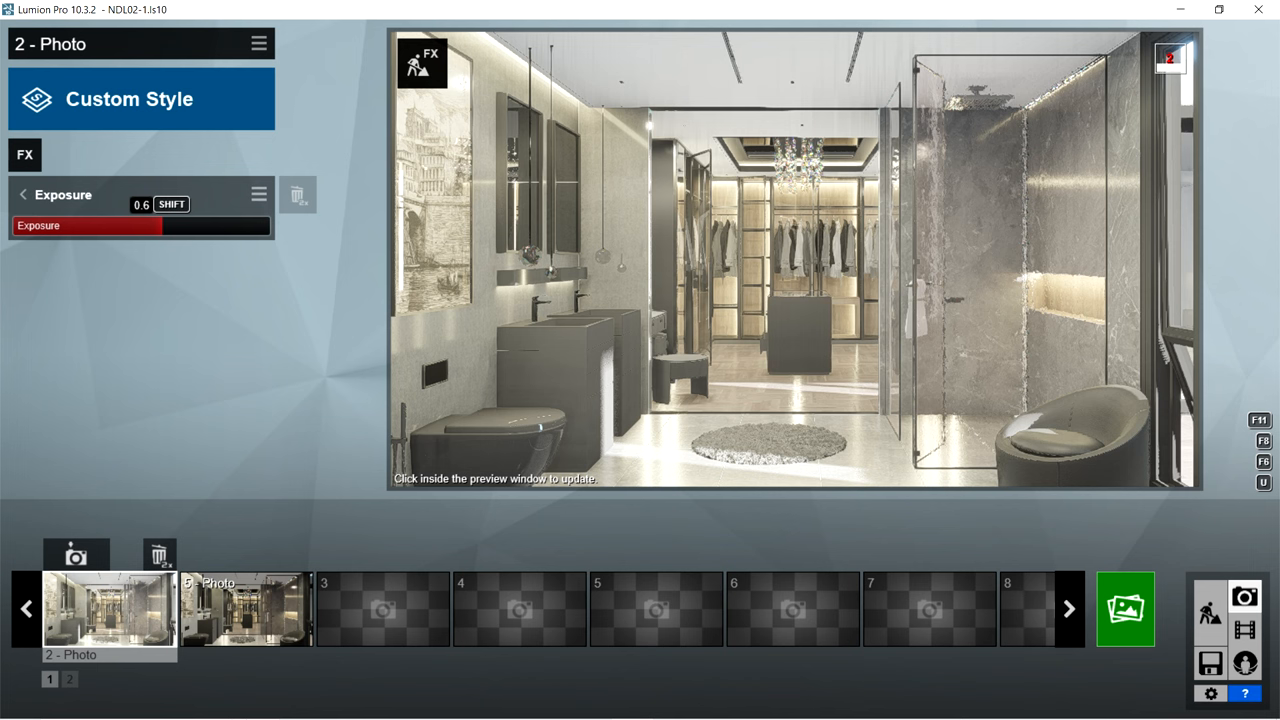
left_click(21, 195)
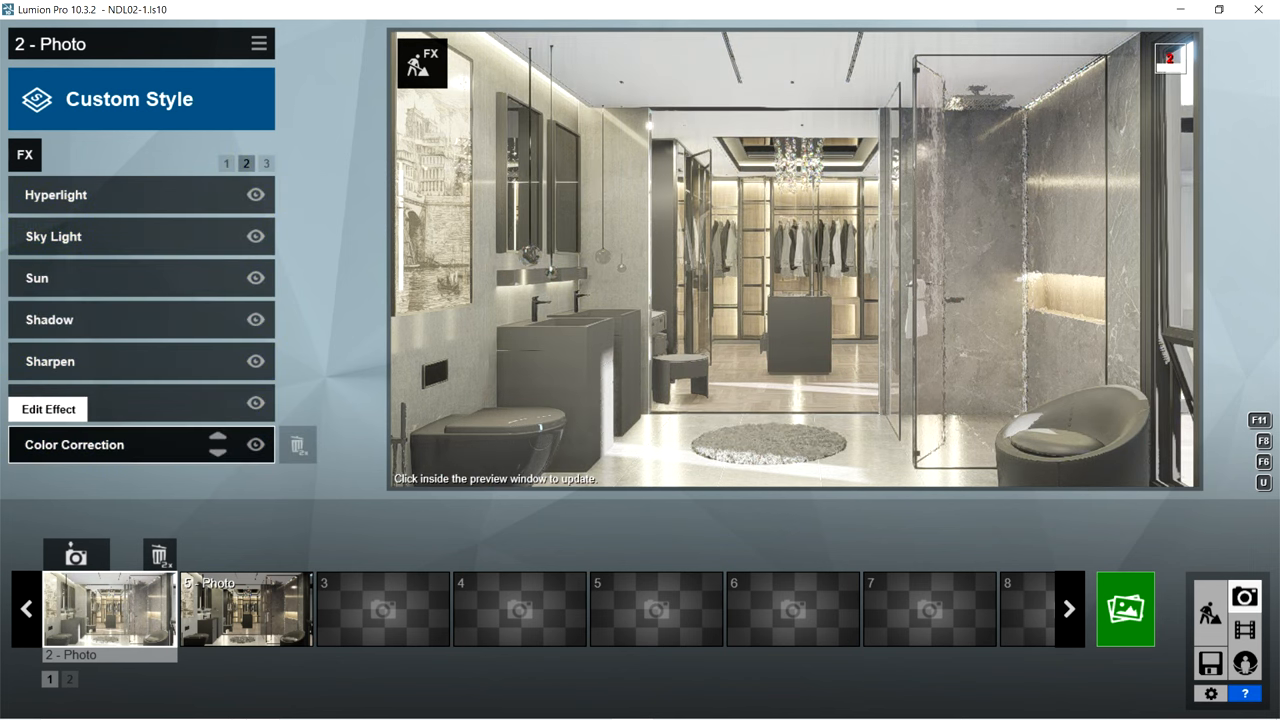
Review the bathroom photo's Color Correction effect settings and return to the effects list
left_click(74, 444)
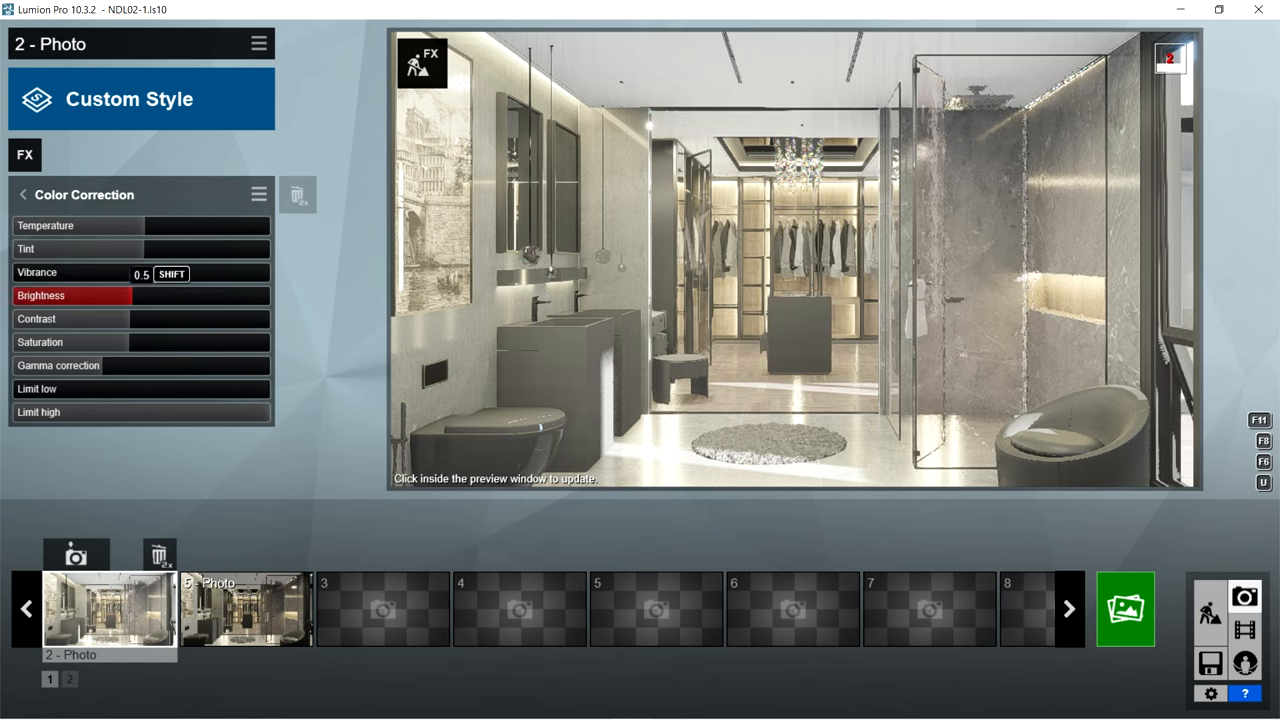
left_click(70, 318)
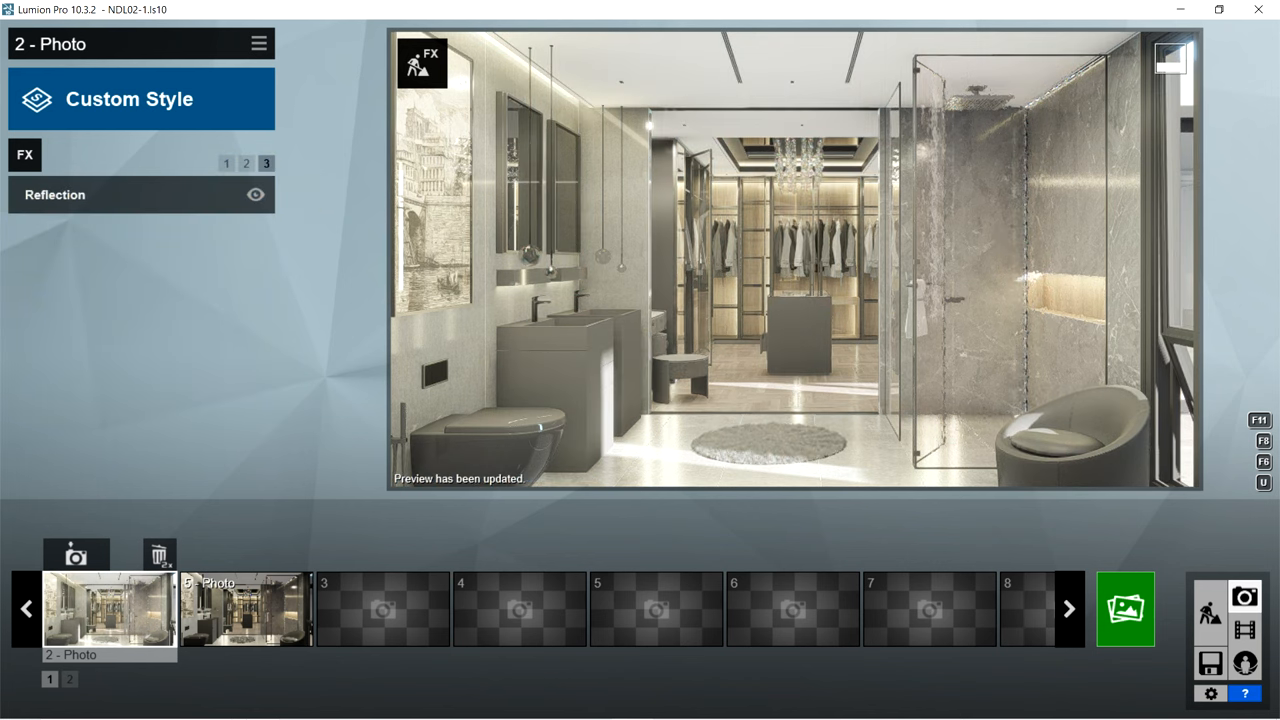
Check the Reflection settings (speedray reflections, high preview quality) and return to the effects list
left_click(55, 194)
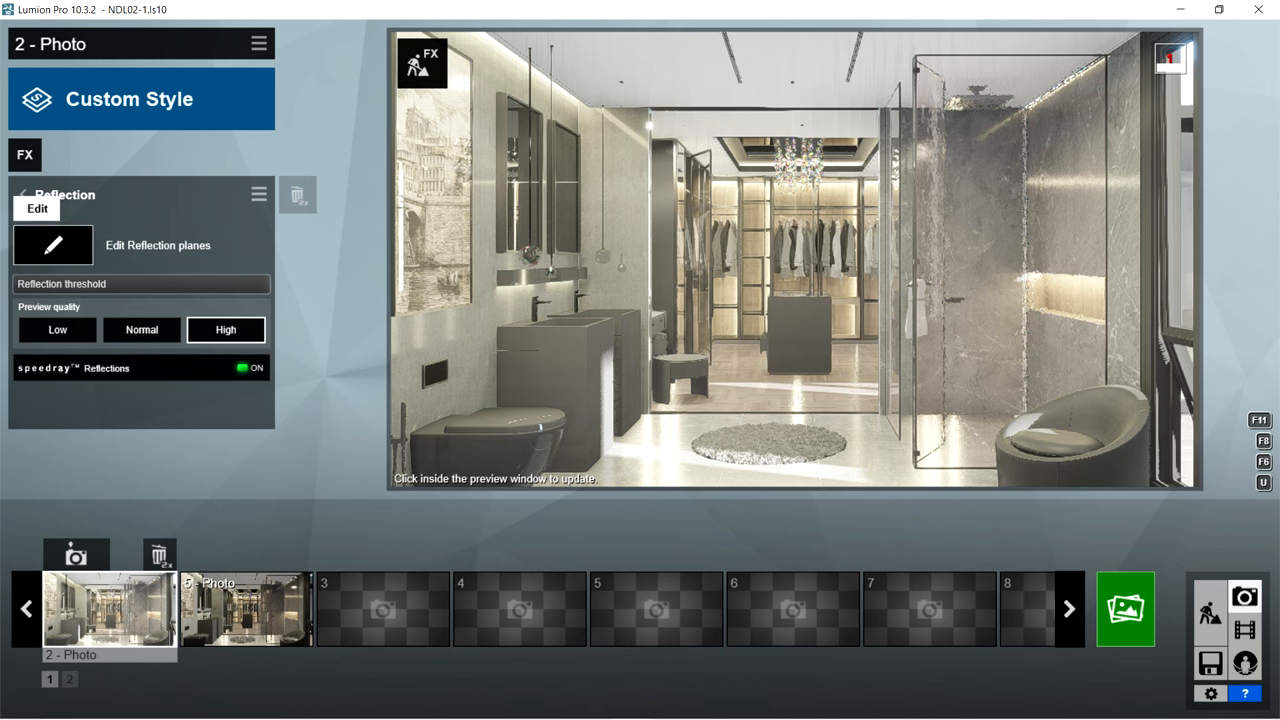
left_click(52, 244)
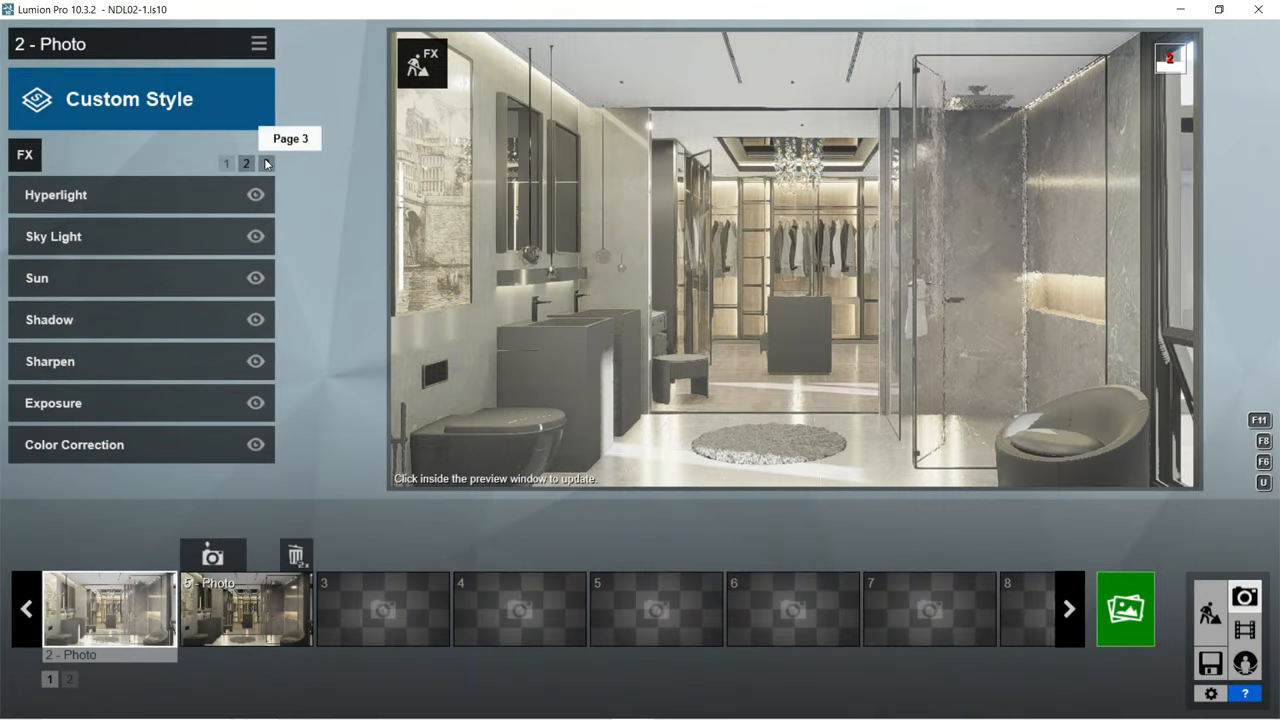
Render the current bathroom shot at Print size, 3840x2160
left_click(1125, 608)
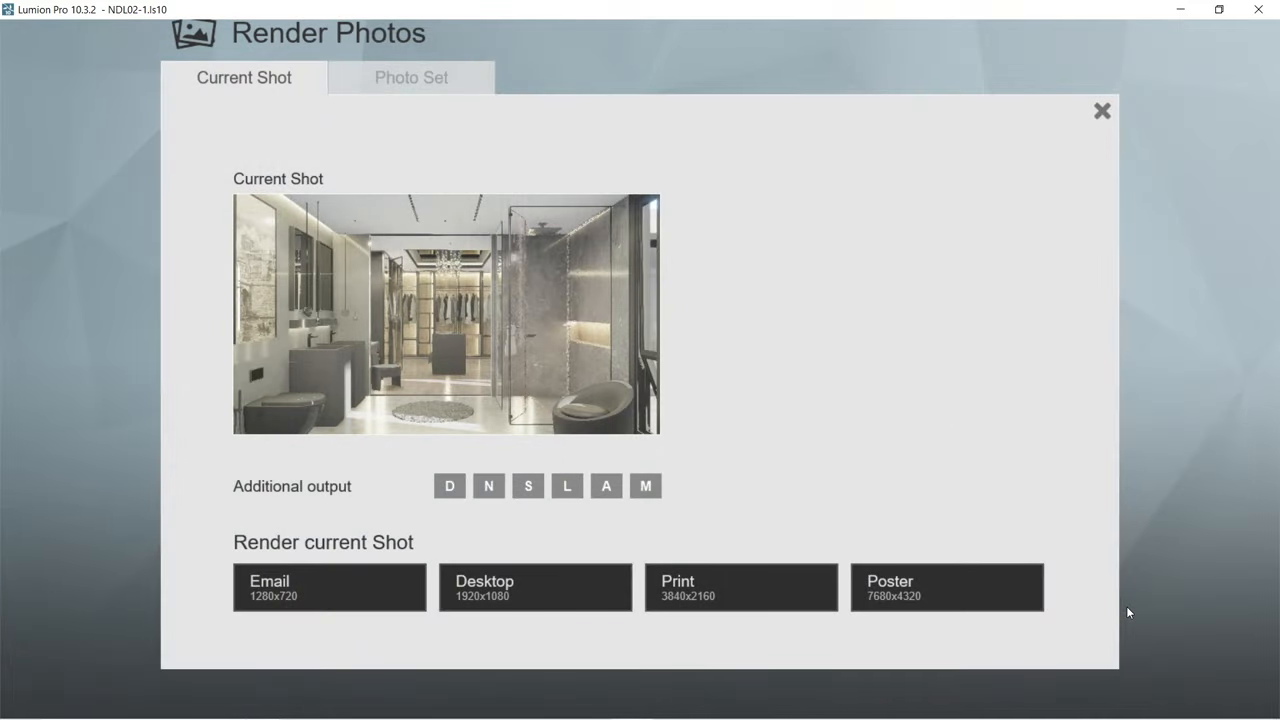
mouse_move(1063, 525)
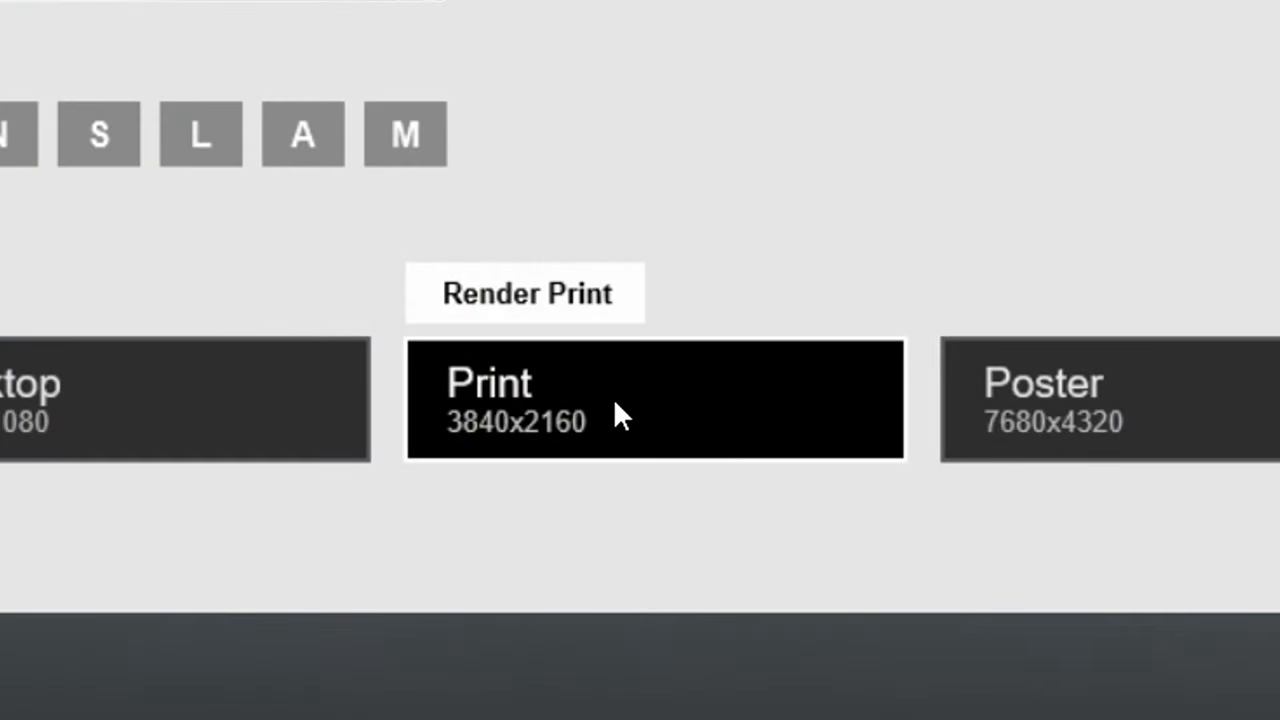
left_click(655, 400)
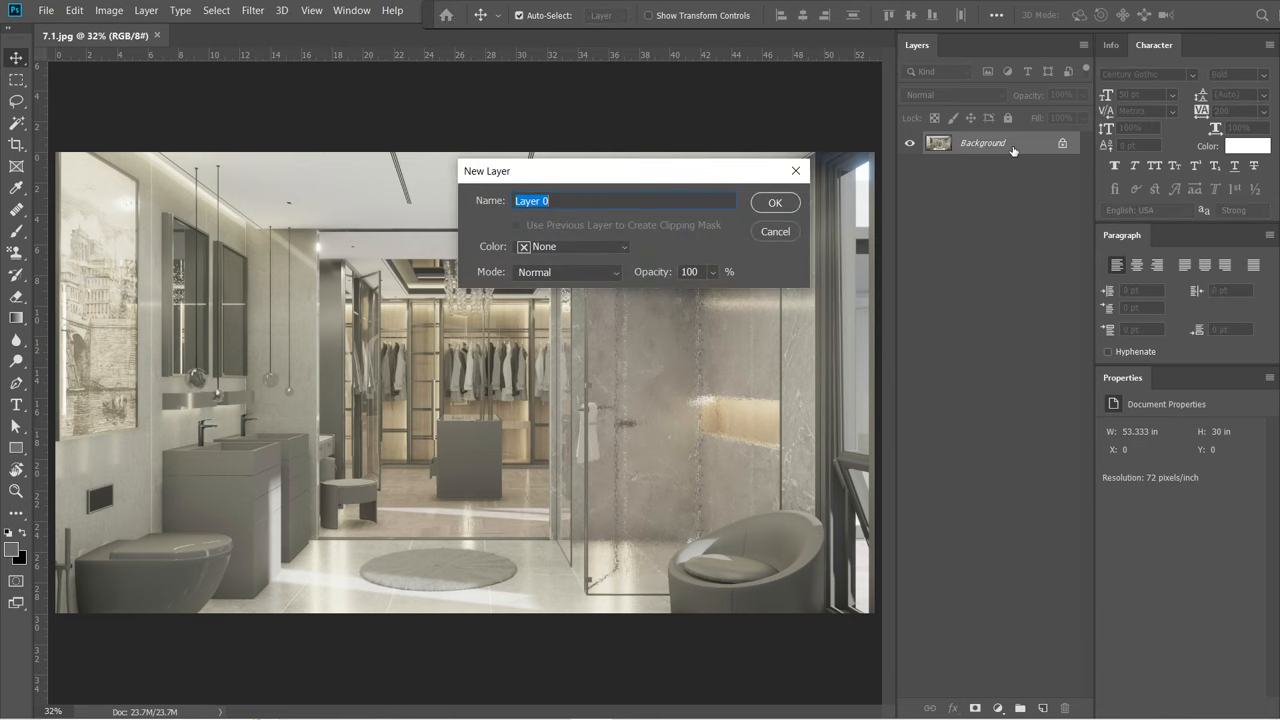
Unlock the background as Layer 0 and apply Camera Raw with more saturation and exposure +0.10
left_click(775, 202)
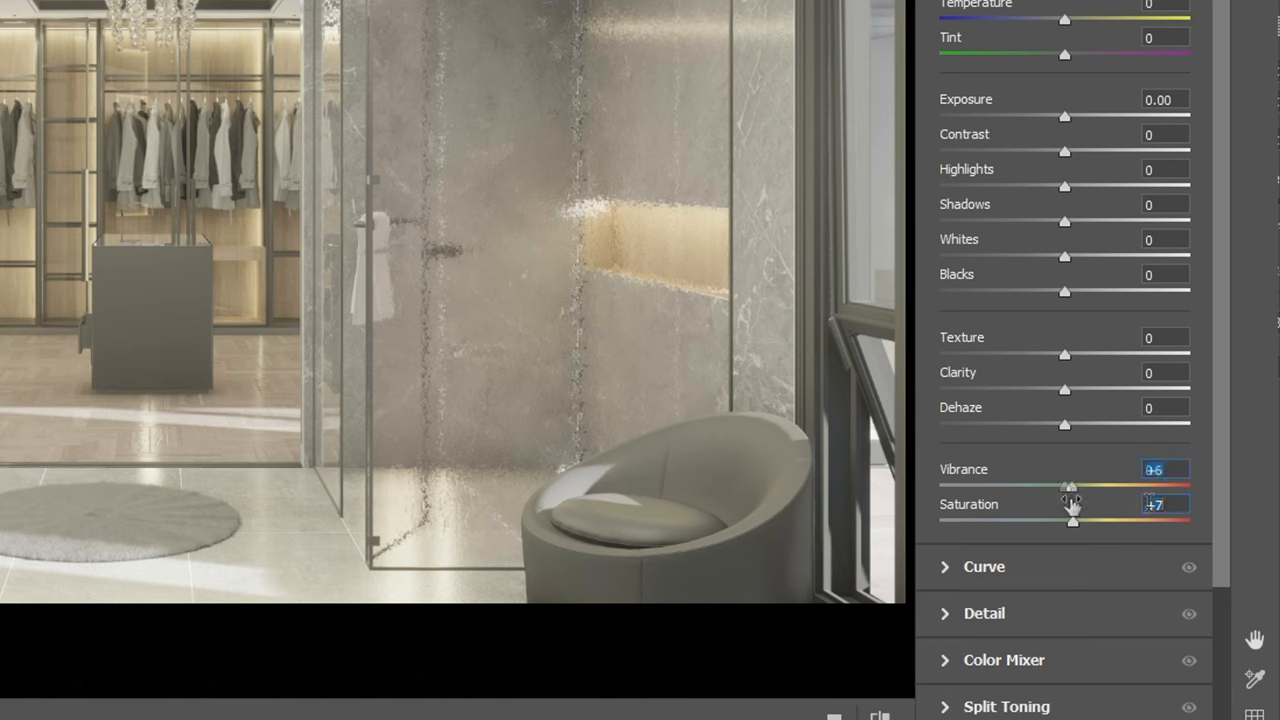
left_click_drag(1064, 423, 1091, 423)
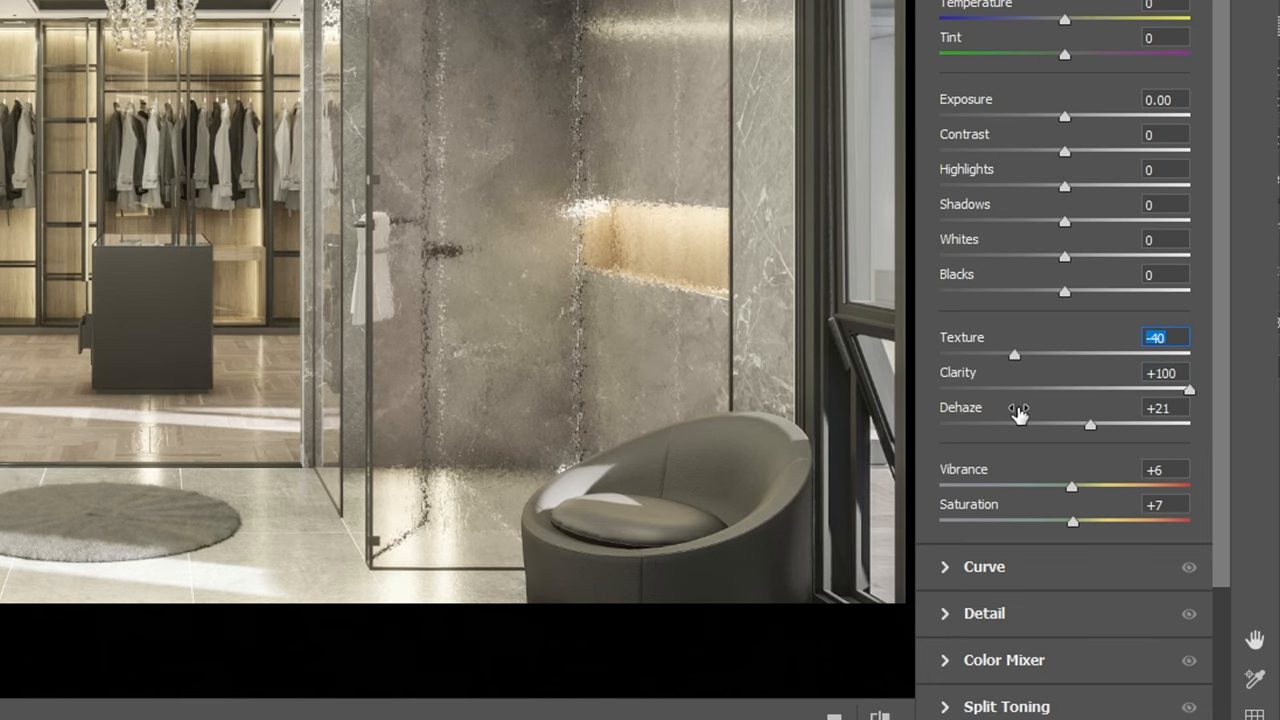
mouse_move(1028, 366)
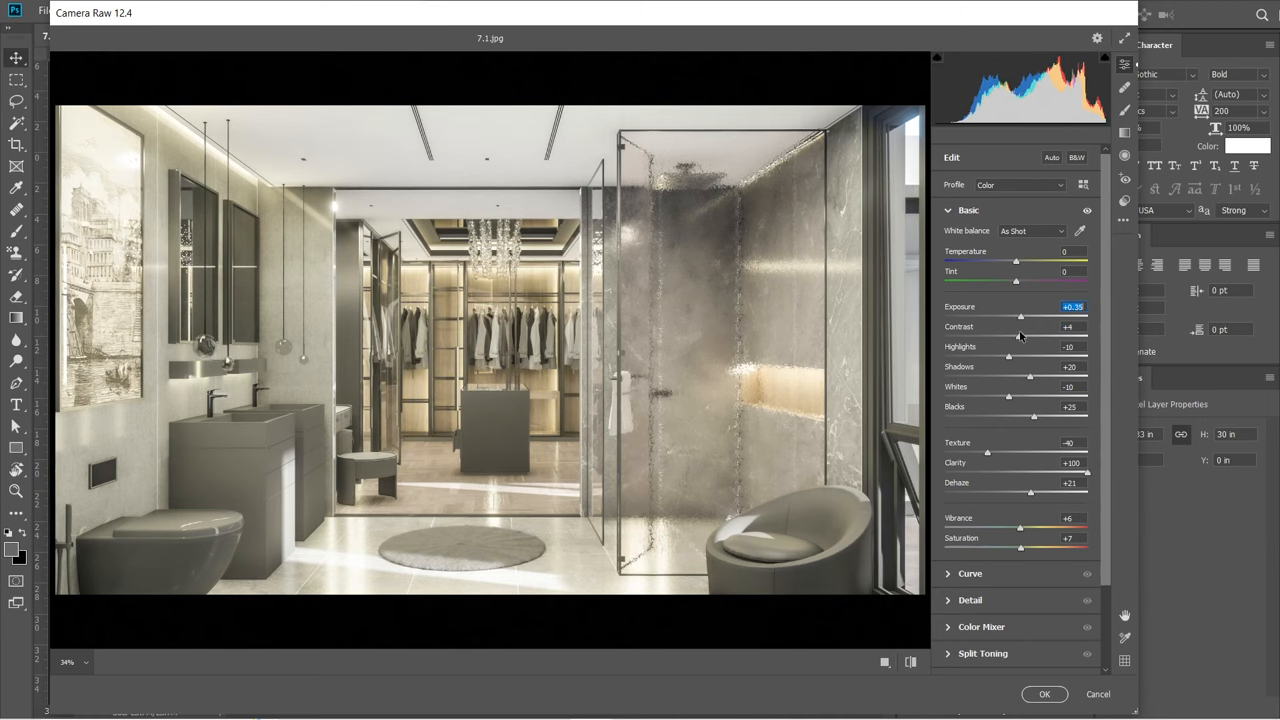
left_click_drag(1022, 316, 1017, 316)
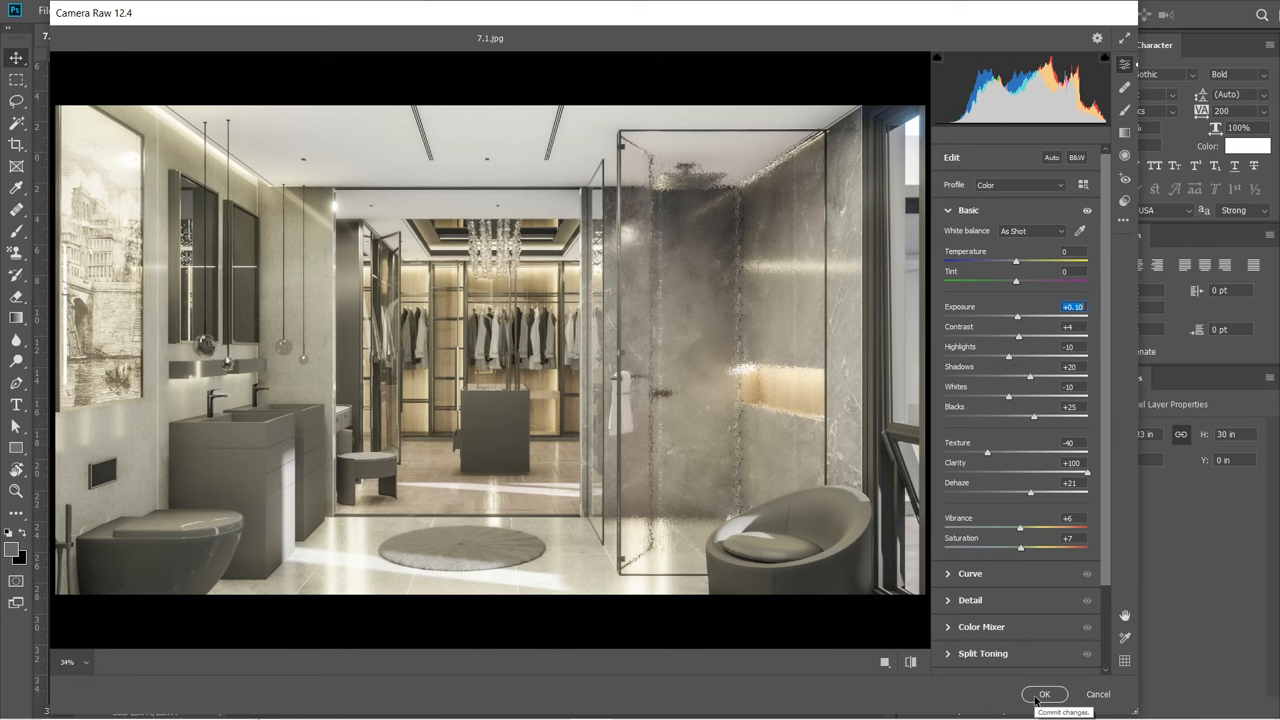
left_click(1044, 694)
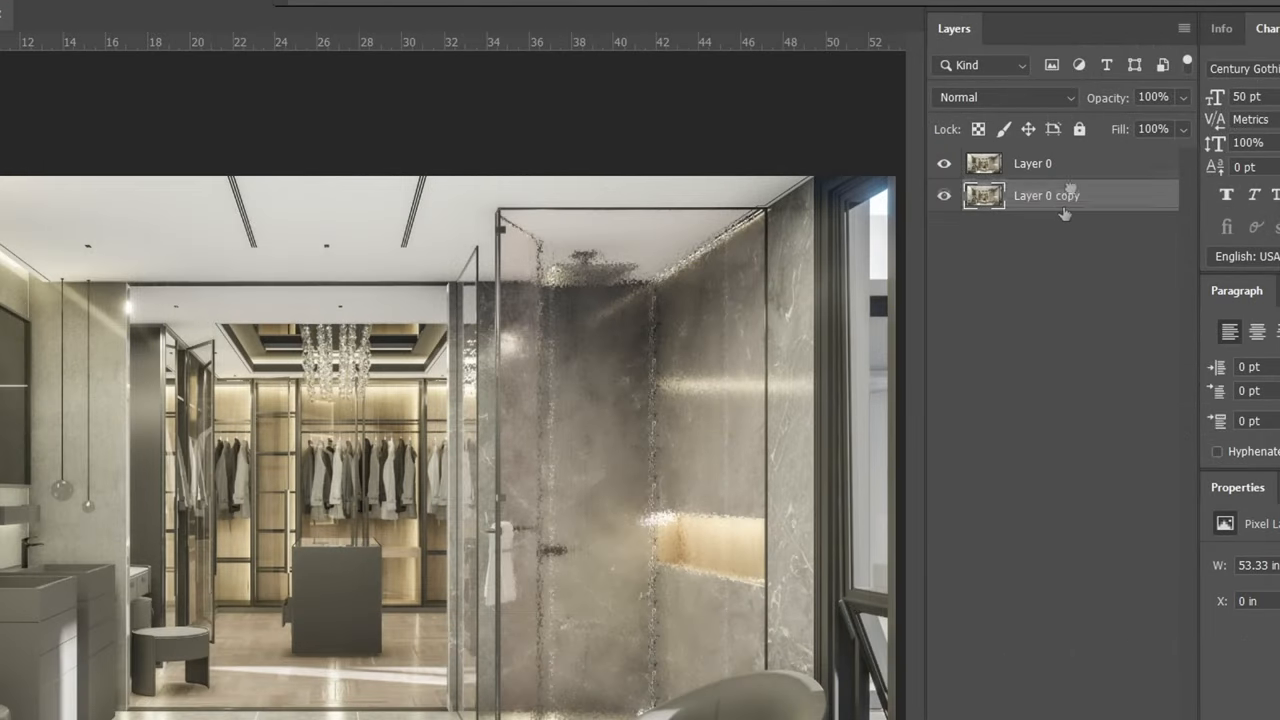
Move Layer 0 copy above Layer 0 and set its blend mode to Soft Light
left_click_drag(1046, 195, 1046, 160)
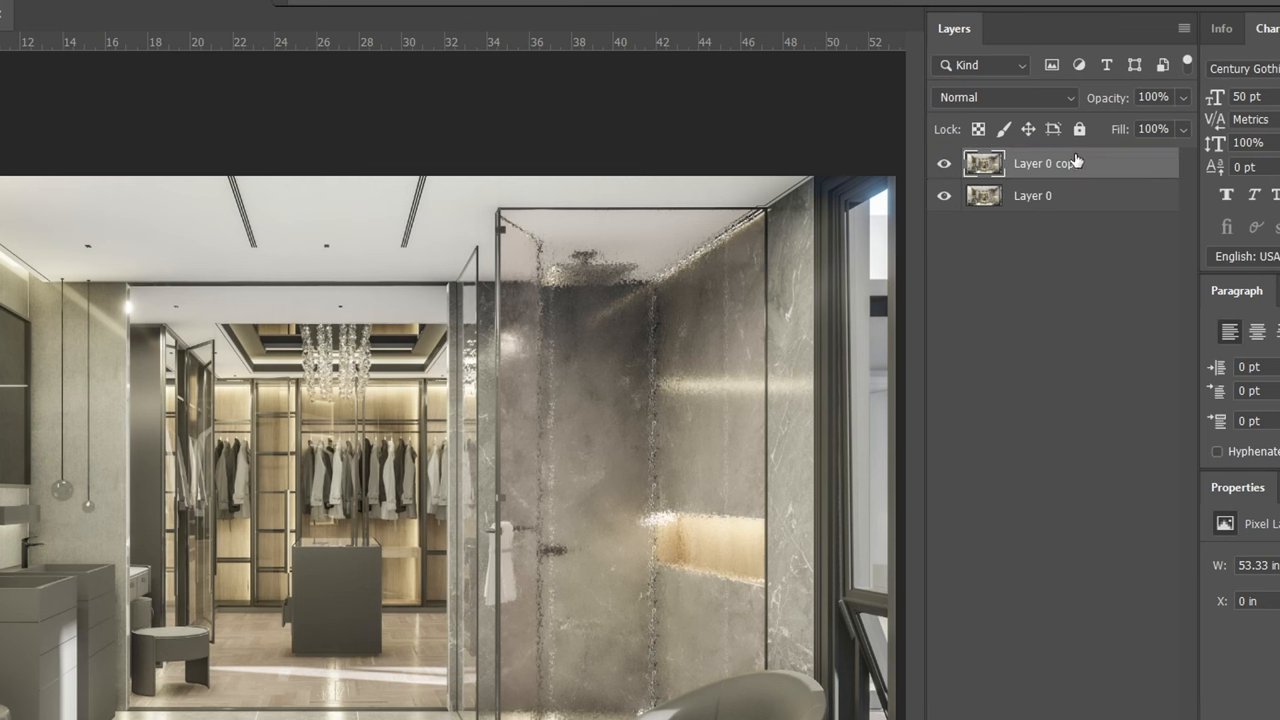
left_click(1000, 97)
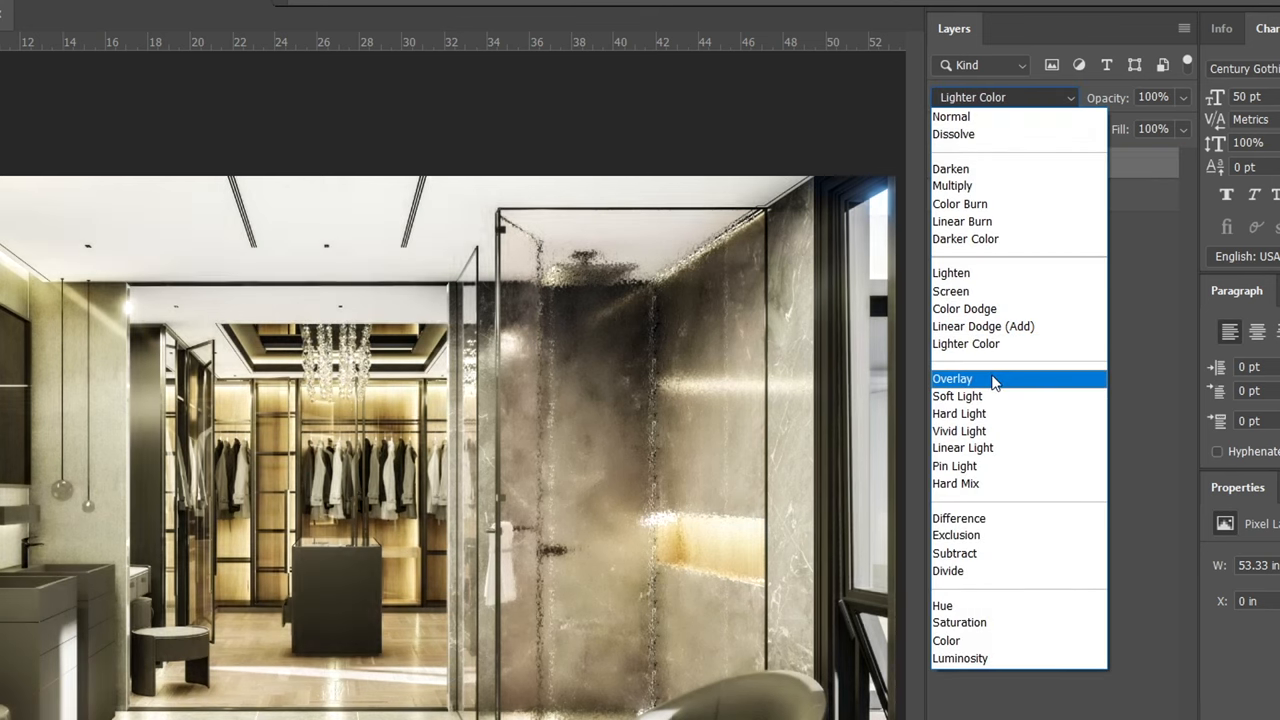
left_click(956, 395)
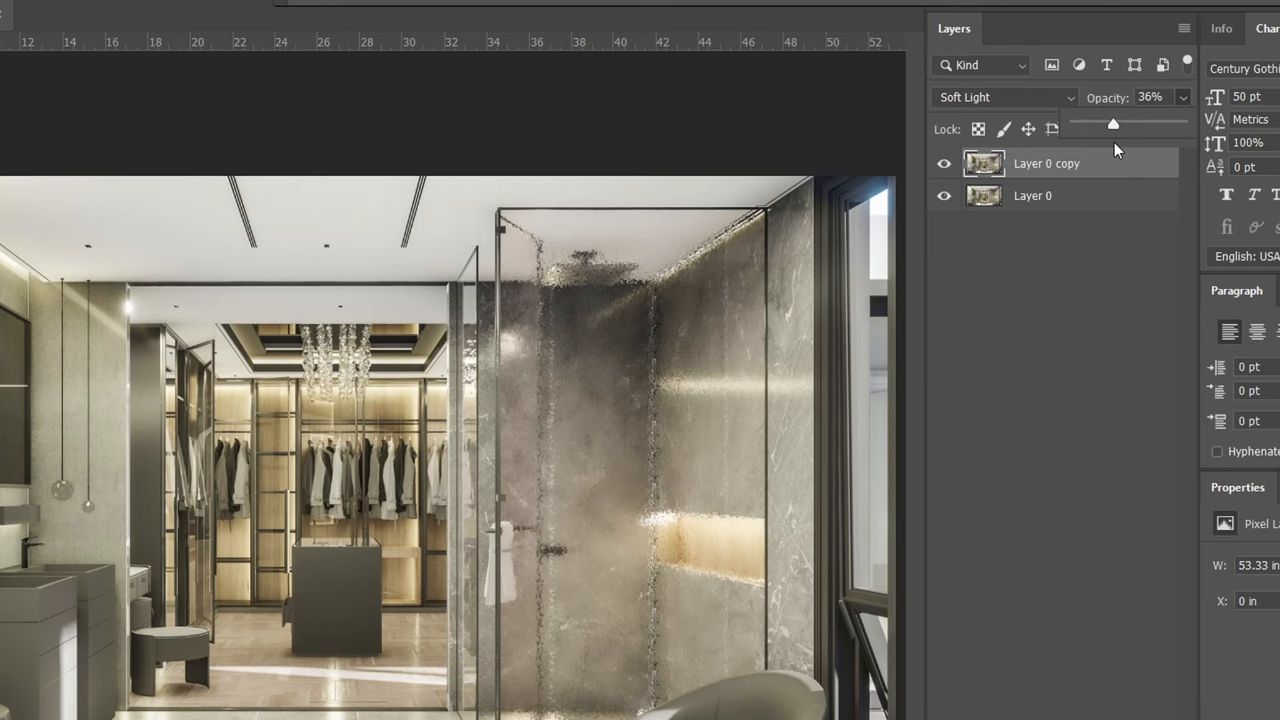
Apply a Gaussian Blur glow to the Layer 0 copy
left_click(252, 10)
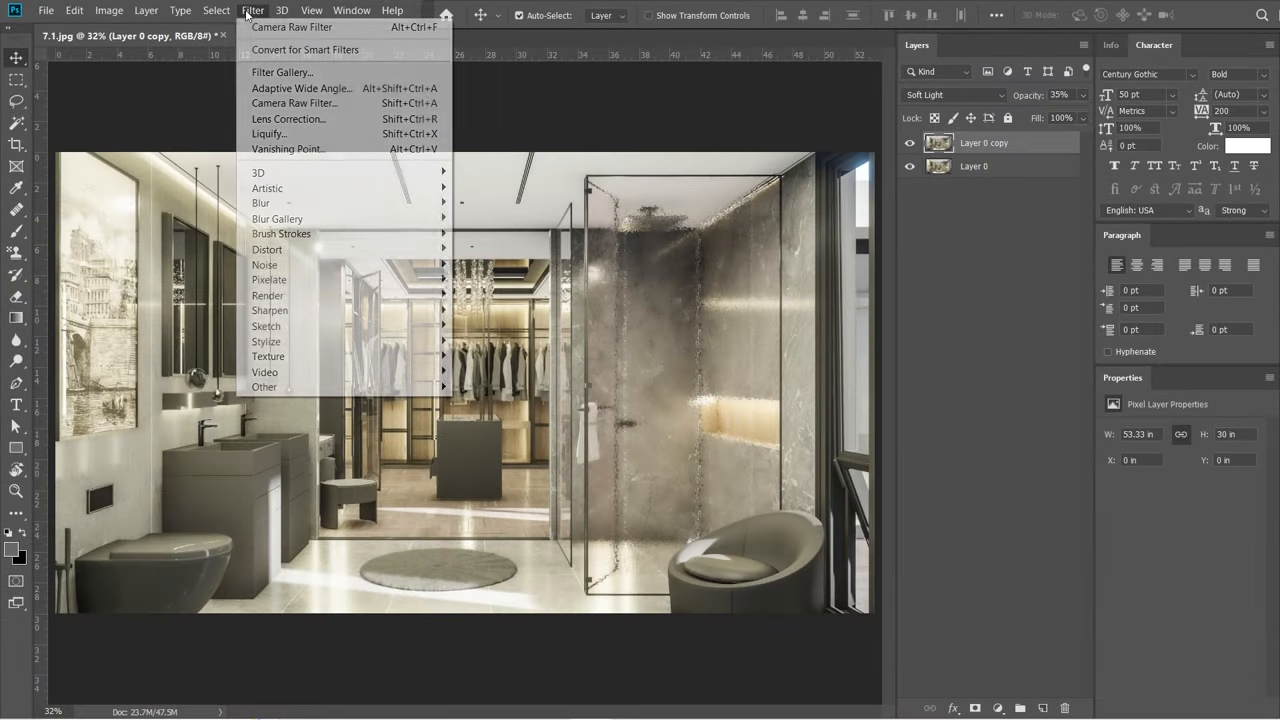
mouse_move(260, 203)
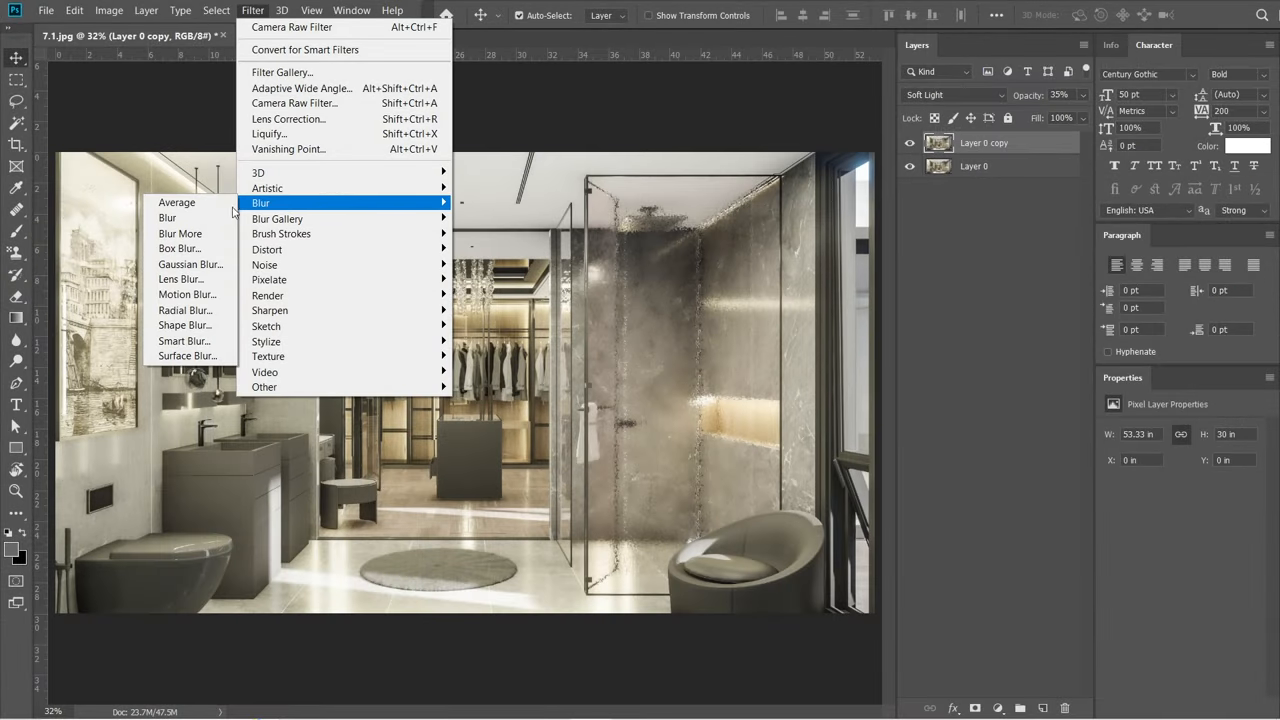
left_click(190, 264)
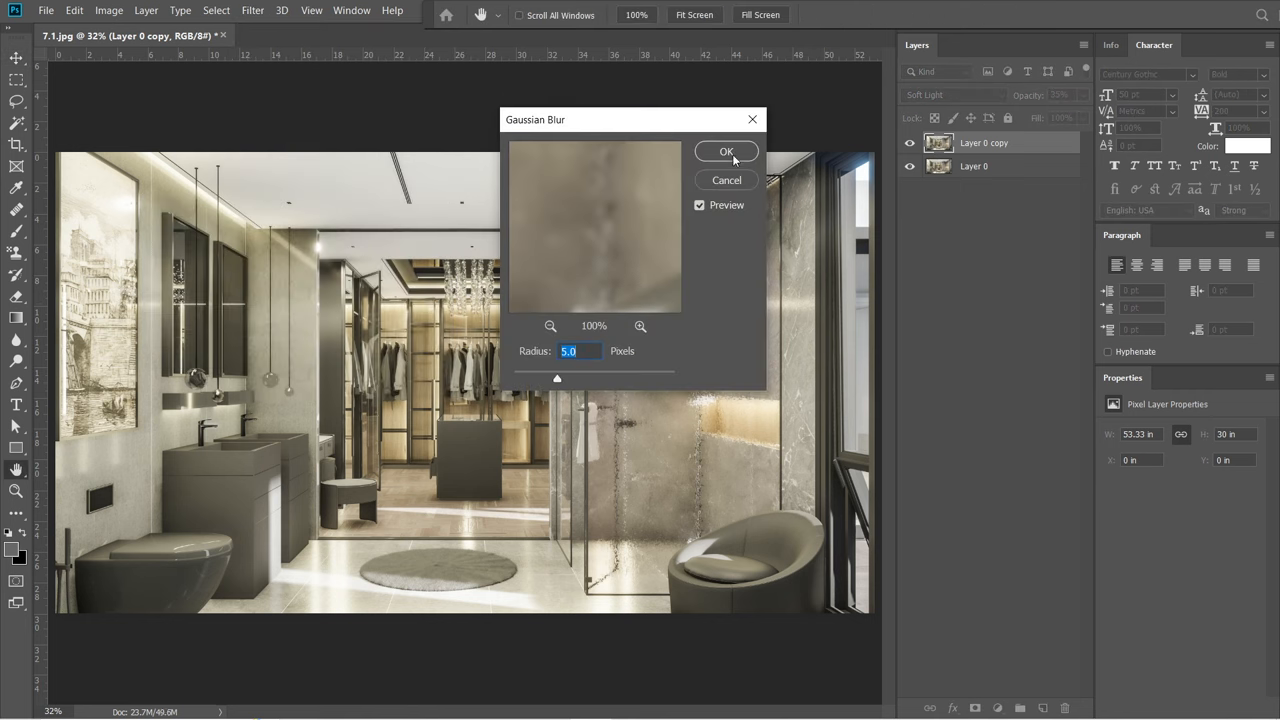
left_click(726, 151)
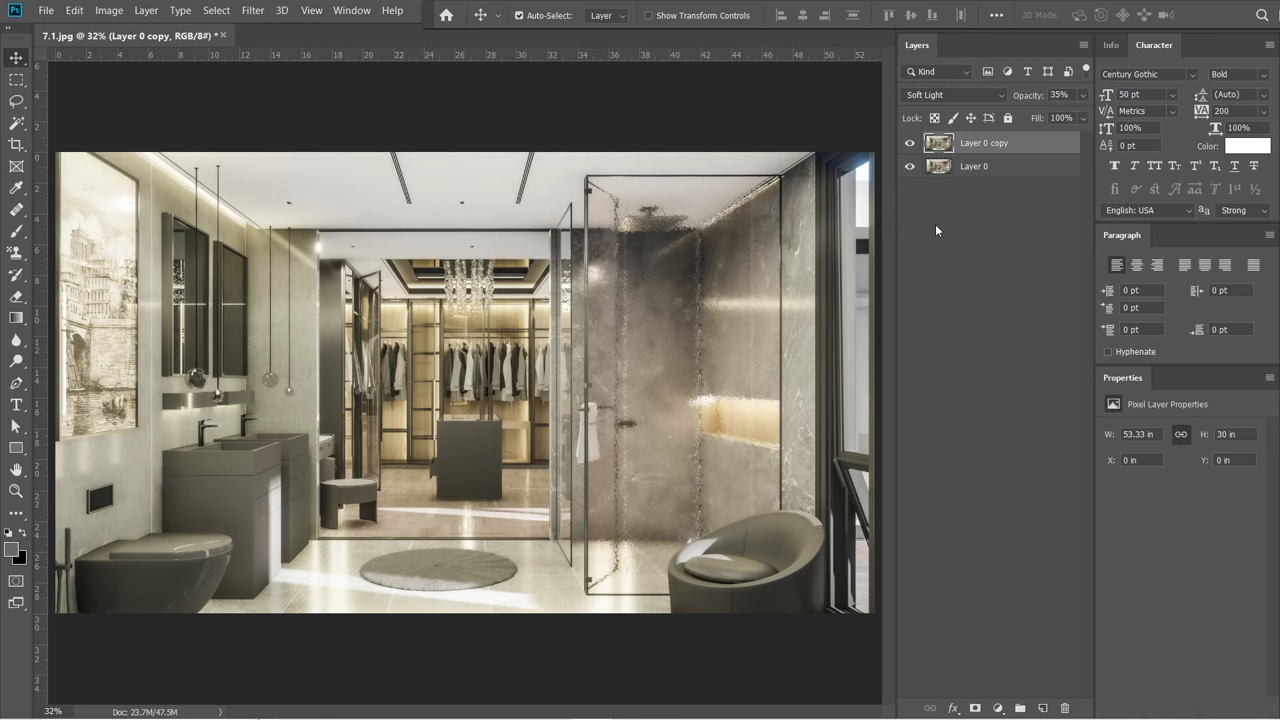
Add a desaturated merged layer blended in Overlay at 25% opacity
key("ctrl+shift+alt+e")
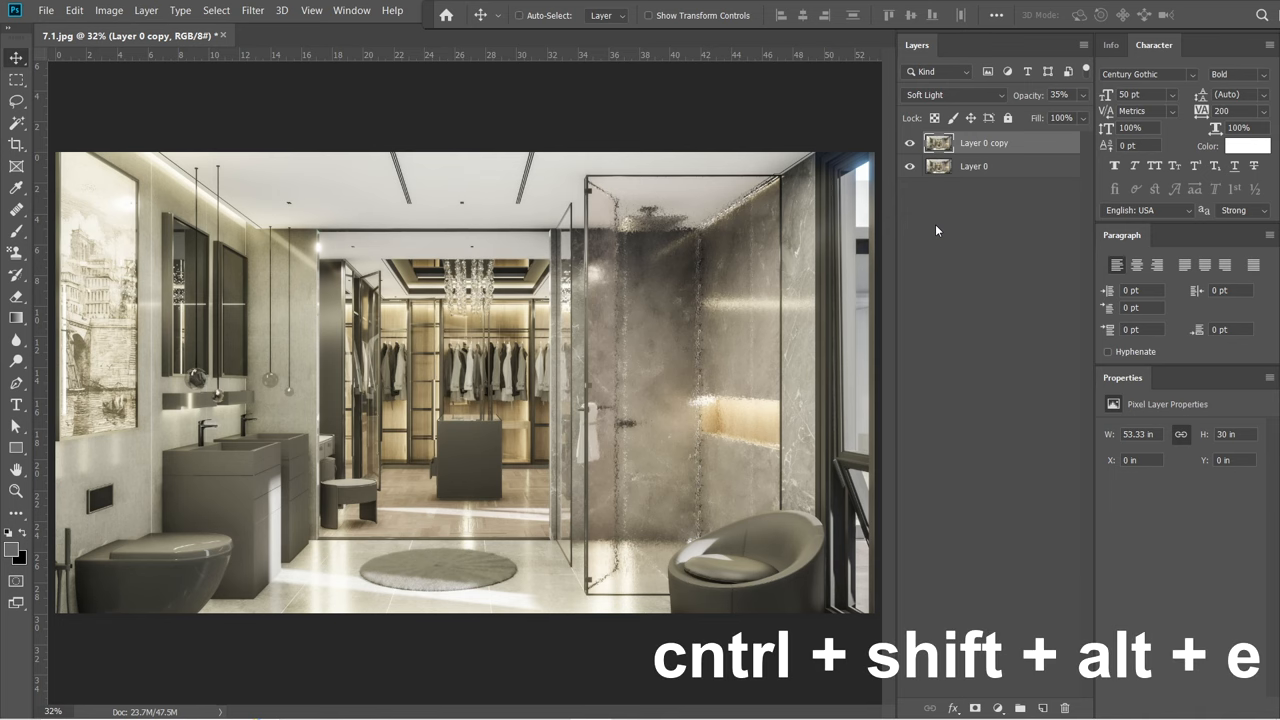
key("ctrl+shift+alt+e")
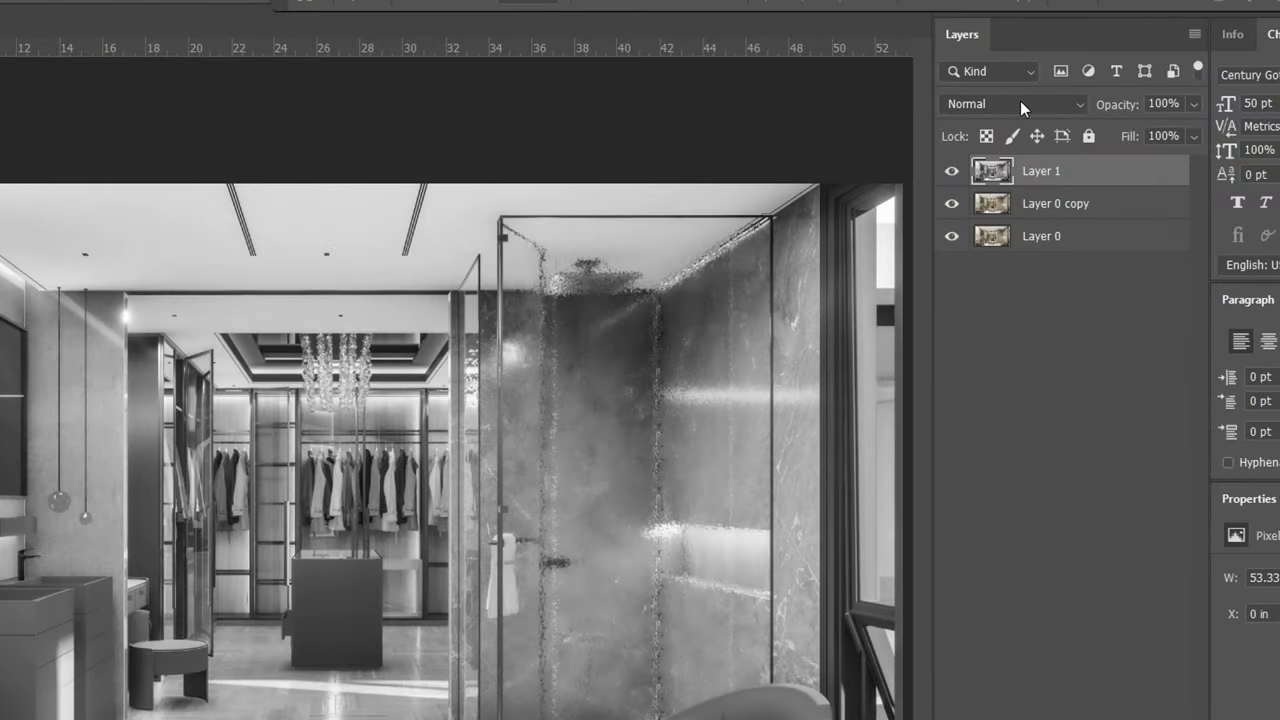
left_click(1013, 104)
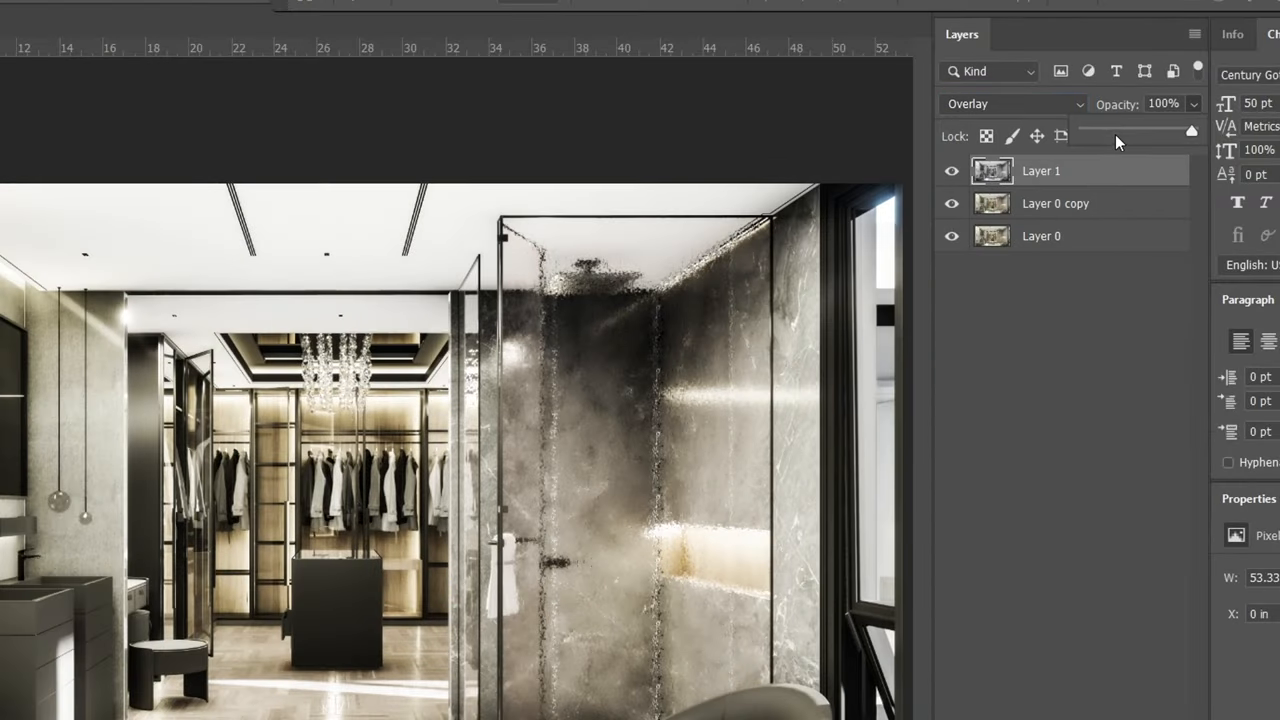
left_click_drag(1190, 131, 1110, 131)
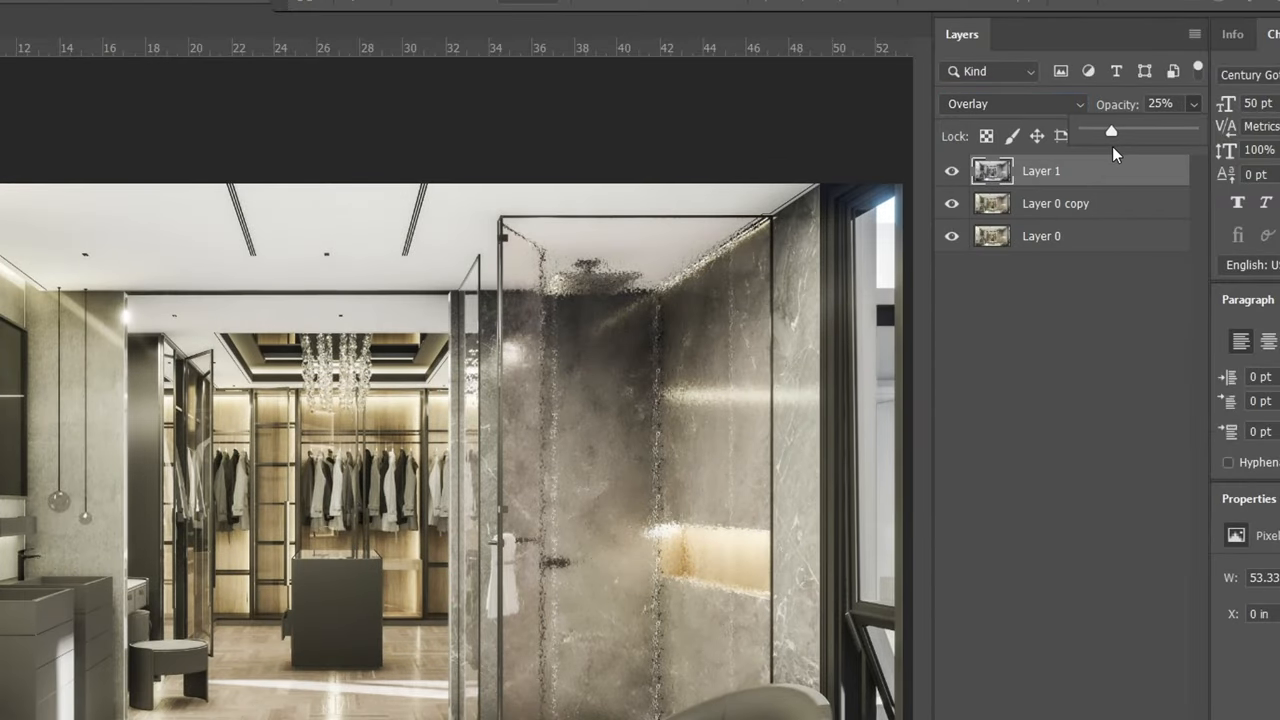
left_click(252, 10)
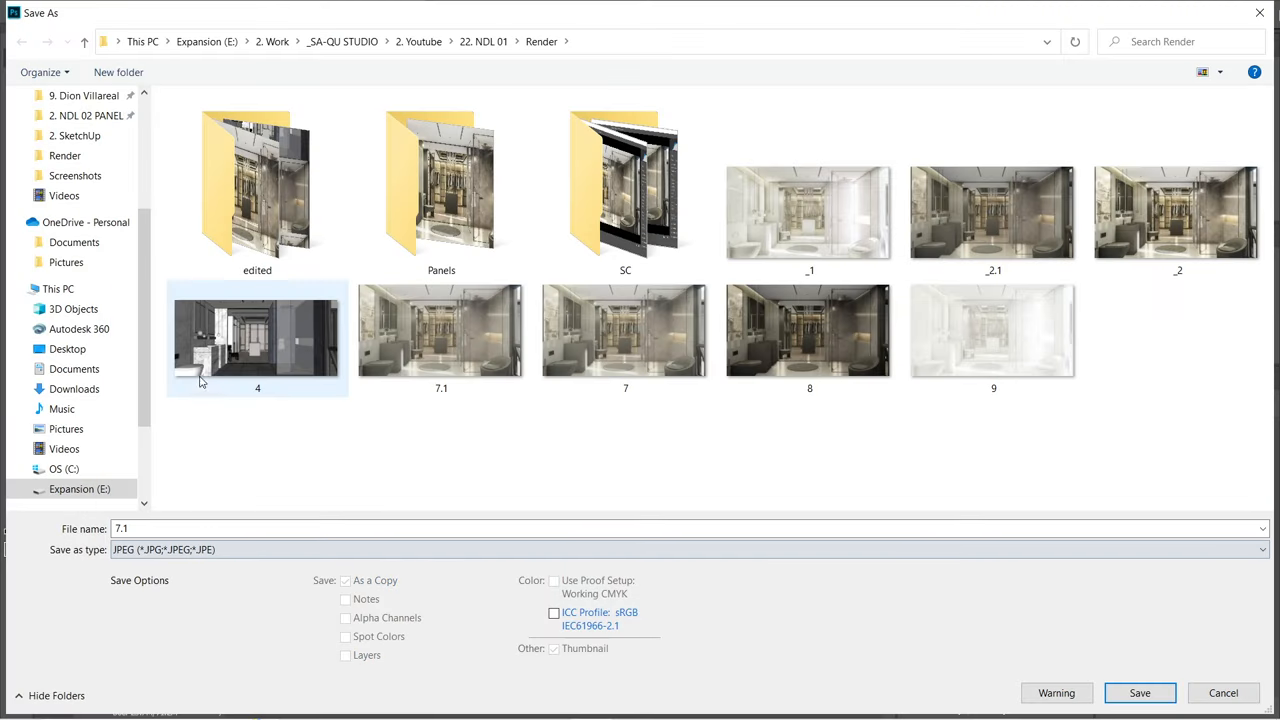
Save the render as JPEG 7.1 at Quality 12 Maximum in the Render folder
left_click(1139, 693)
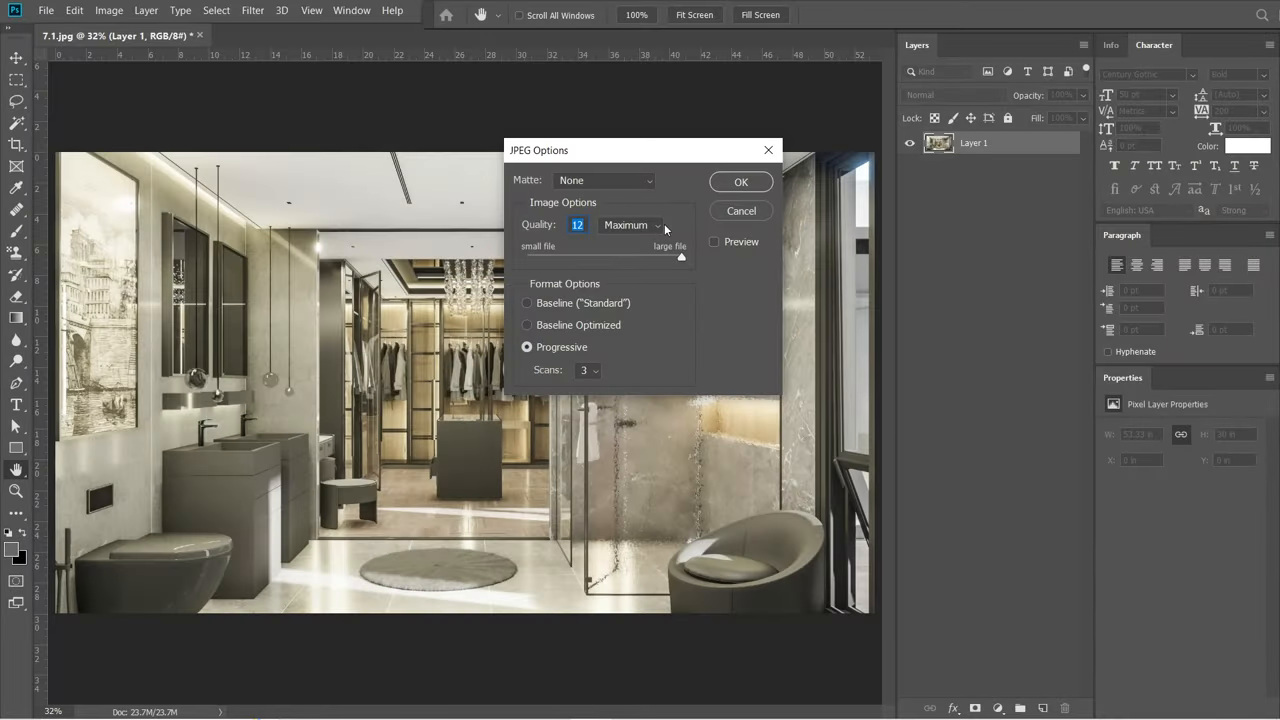
left_click(740, 181)
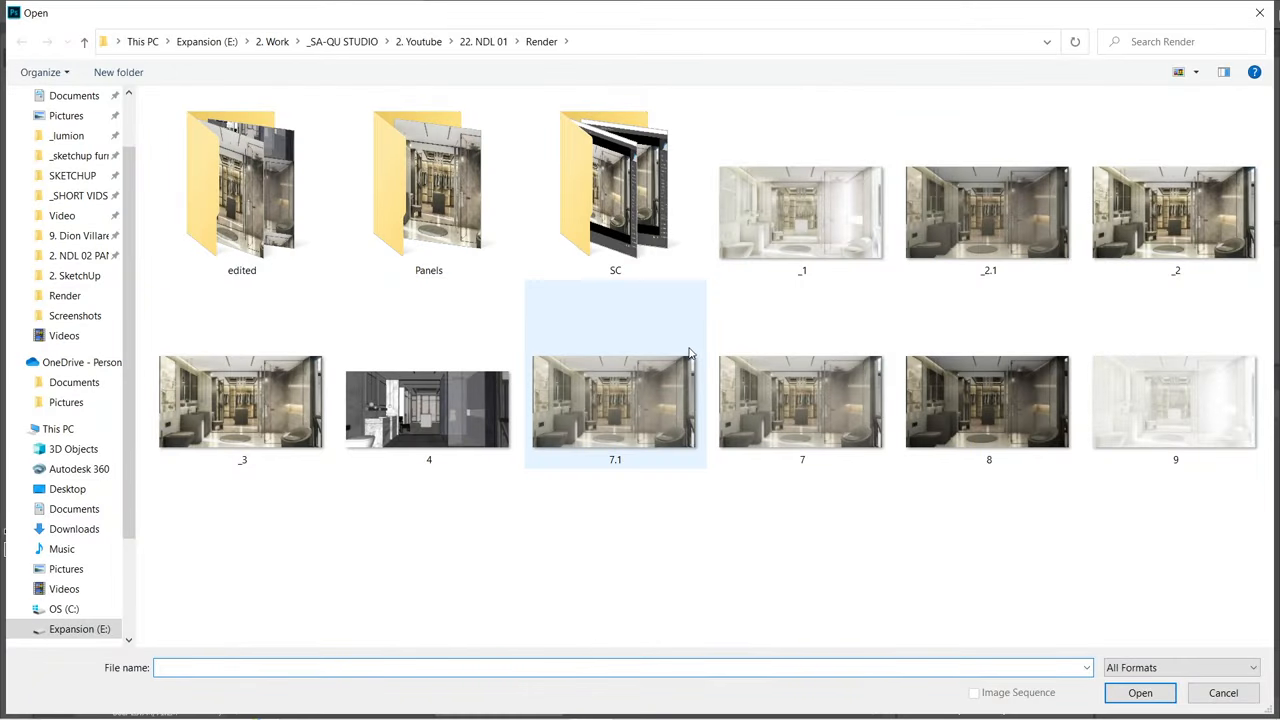
Open render _3 as Layer 0 and pen-trace a selection along the stool leg's base
double_click(615, 402)
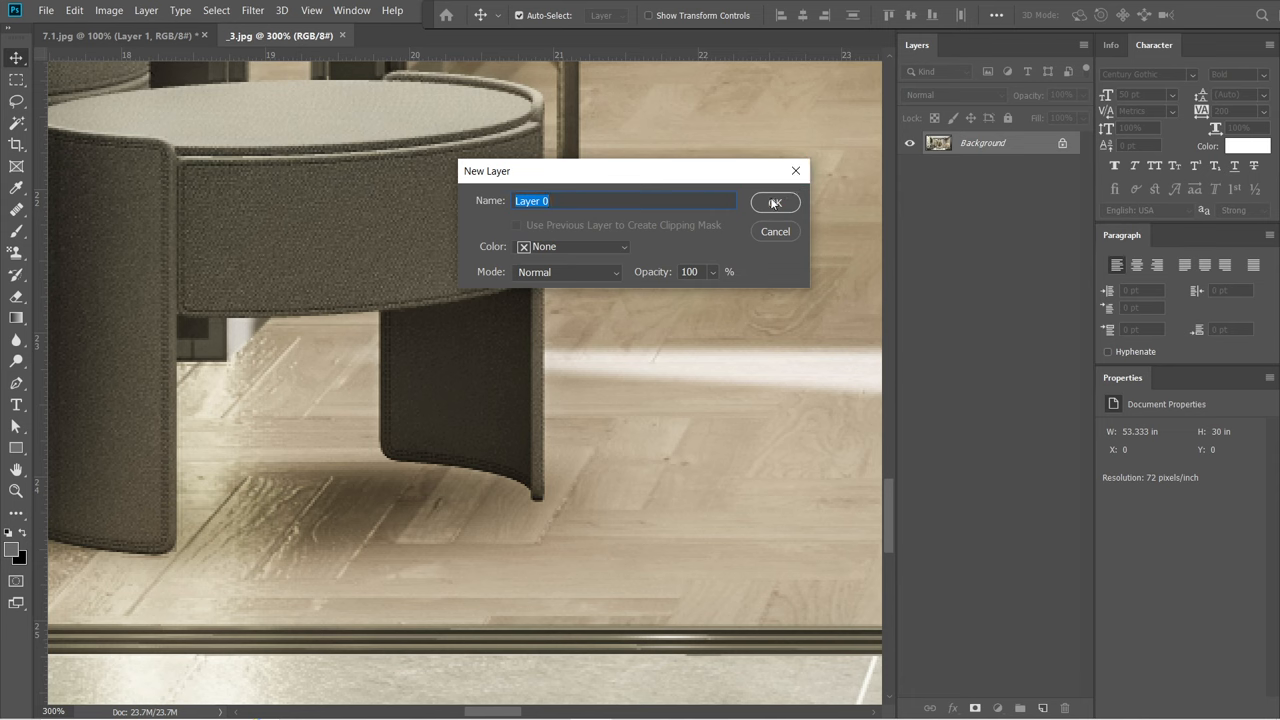
left_click(775, 202)
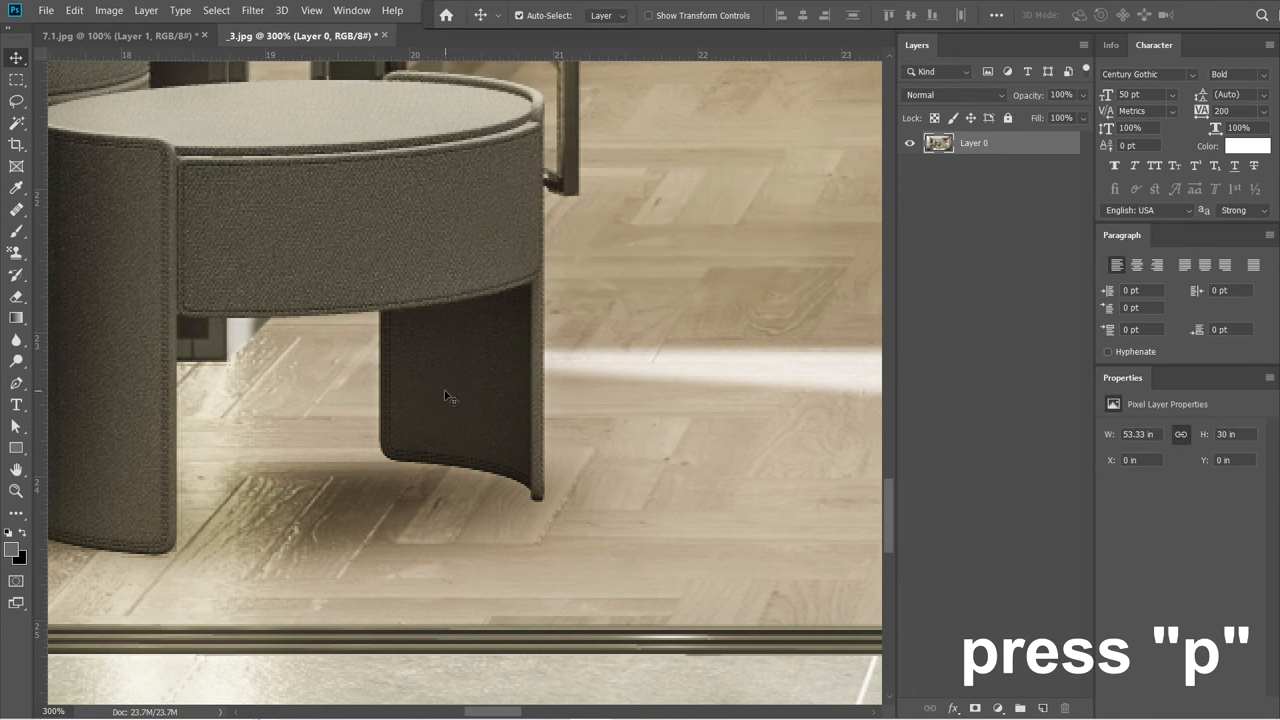
key("p")
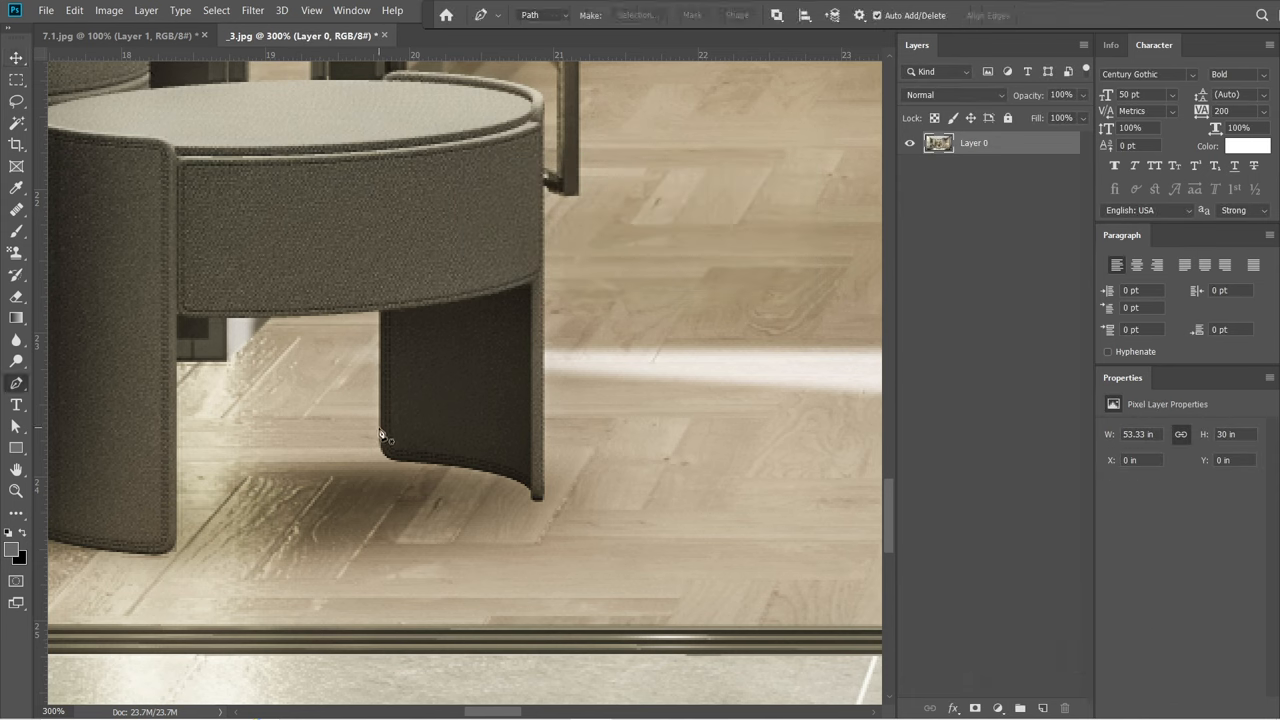
left_click(379, 440)
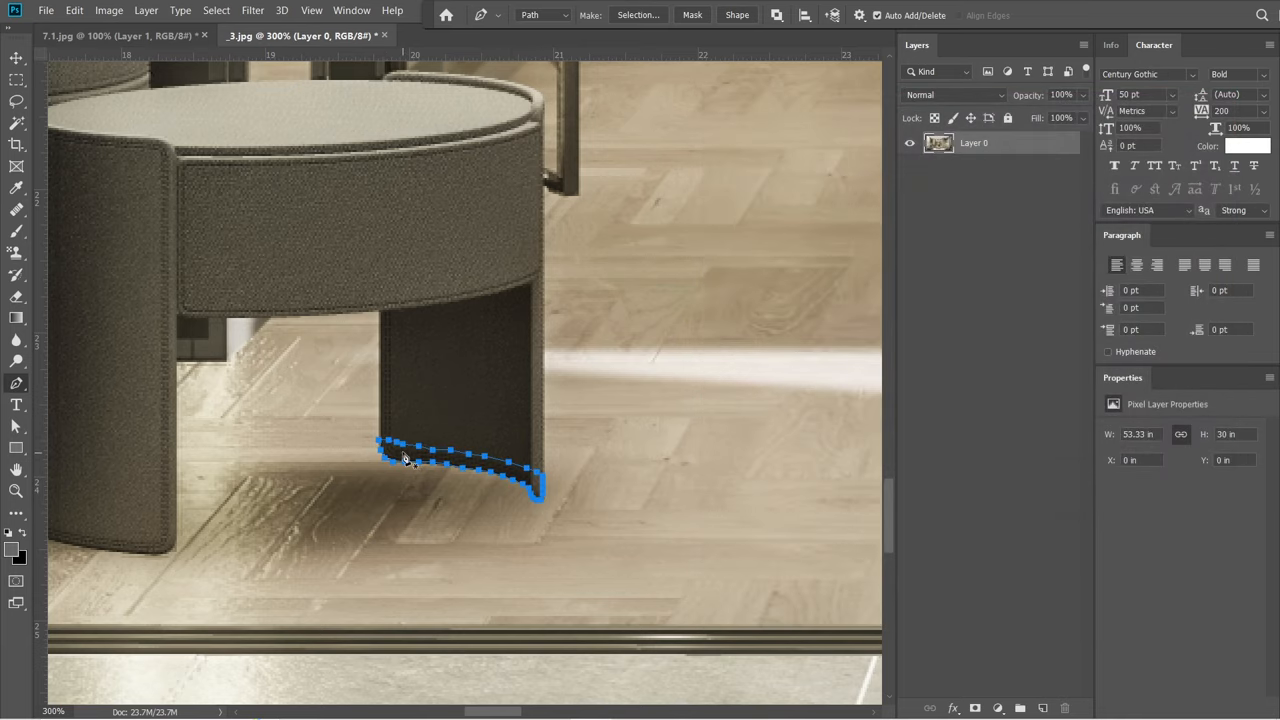
right_click(405, 457)
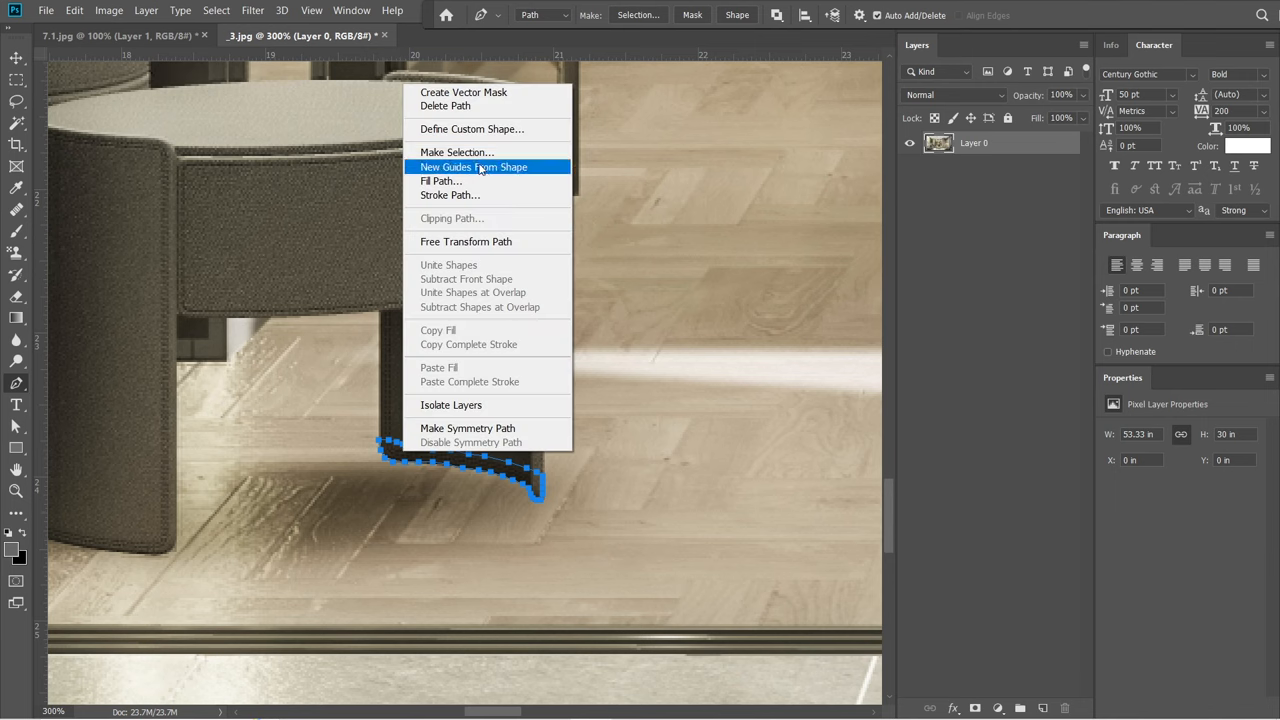
left_click(456, 152)
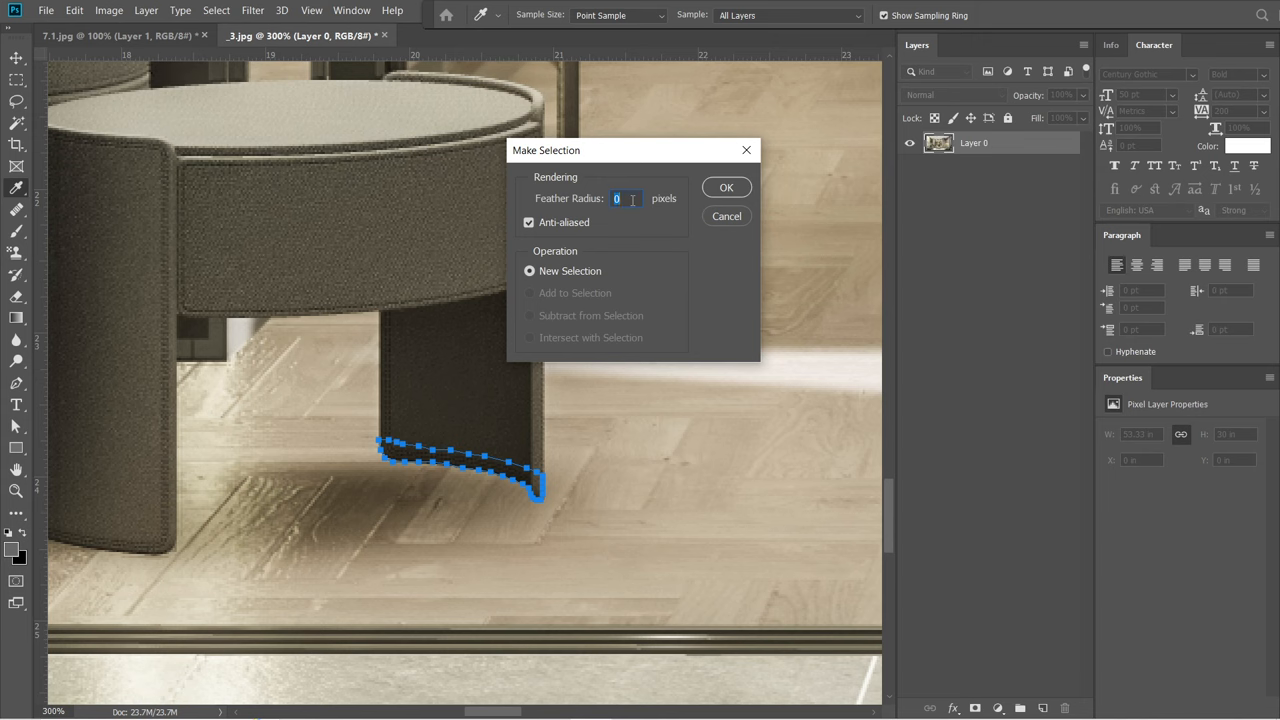
left_click(726, 187)
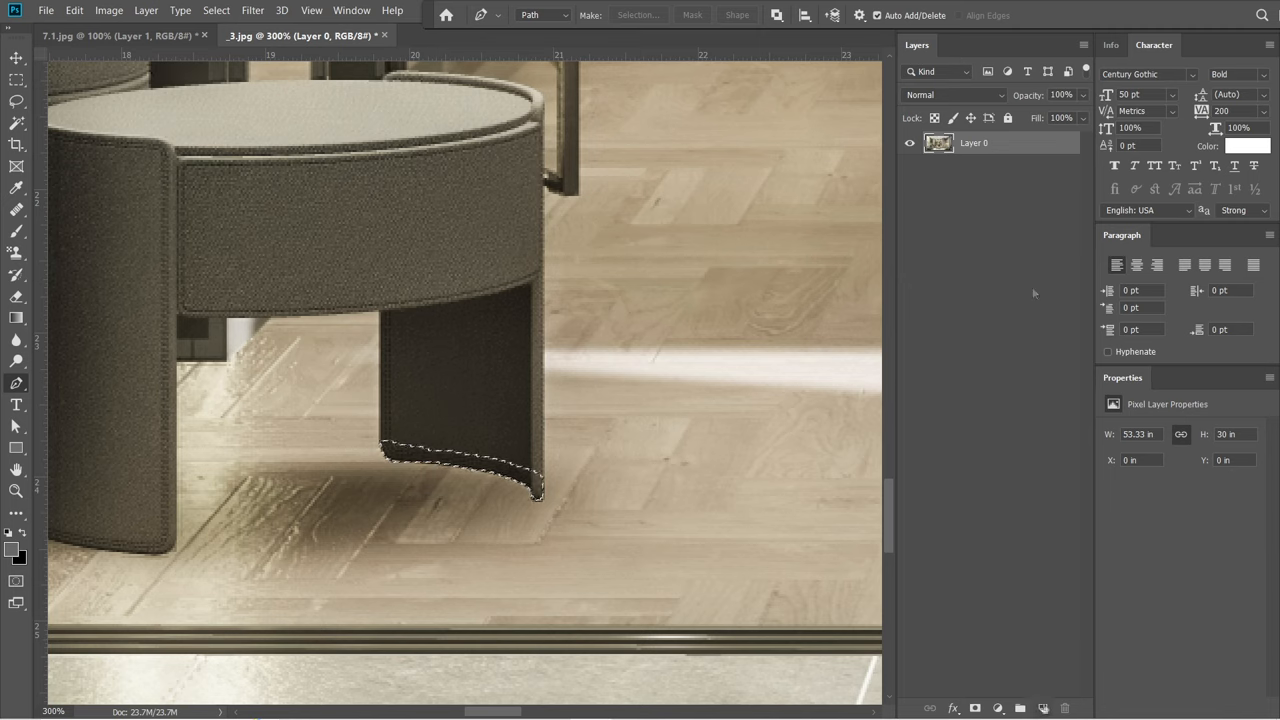
mouse_move(1045, 708)
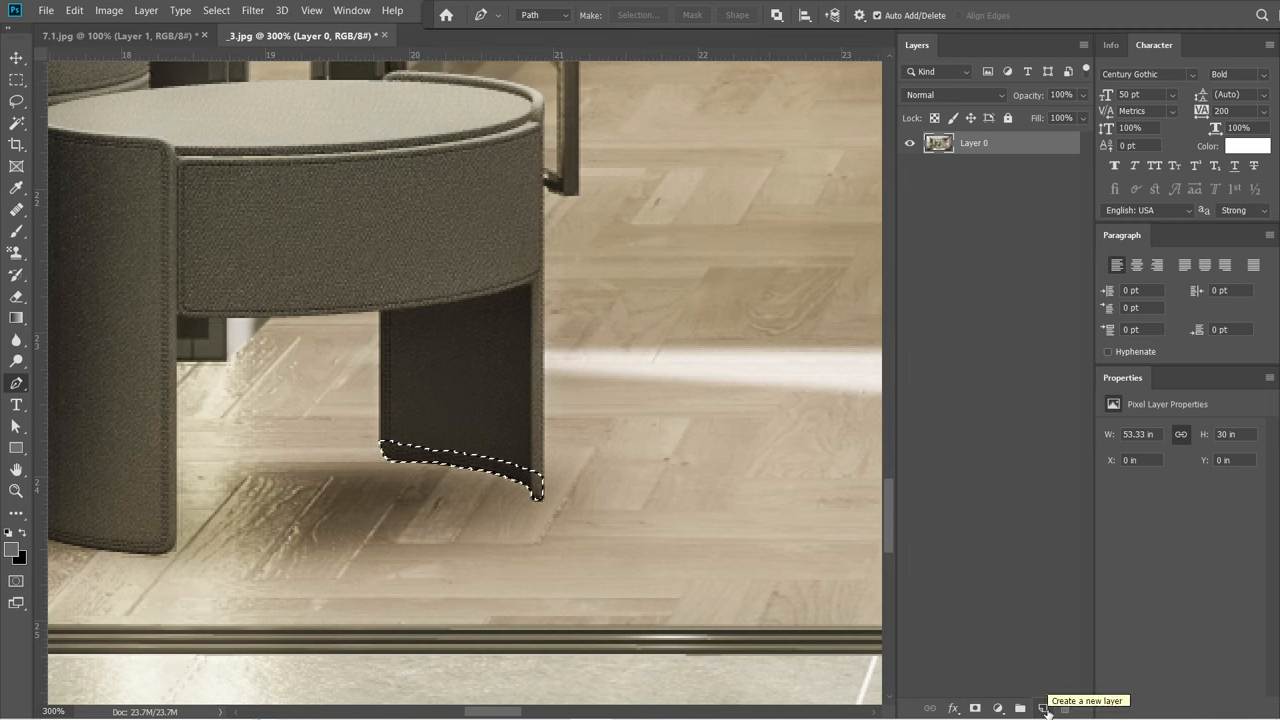
Add Layer 1 for the leg-base shape and give it a Drop Shadow style
left_click(1043, 707)
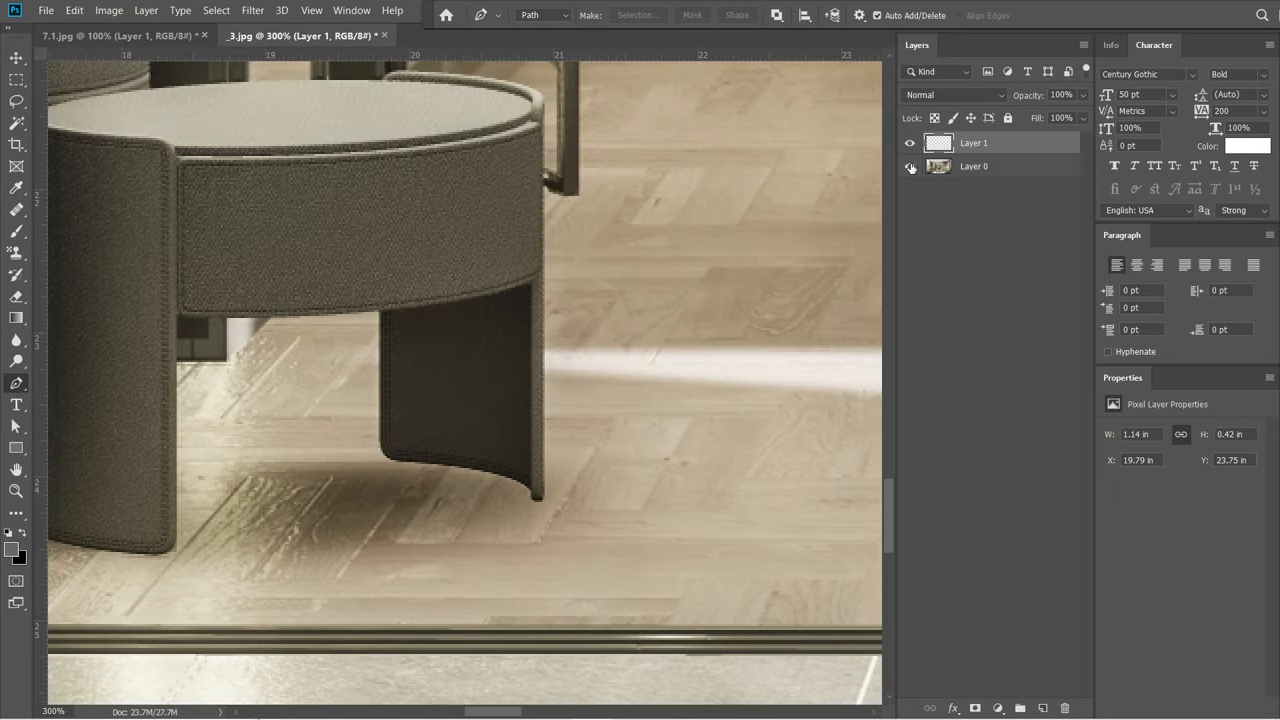
left_click(953, 708)
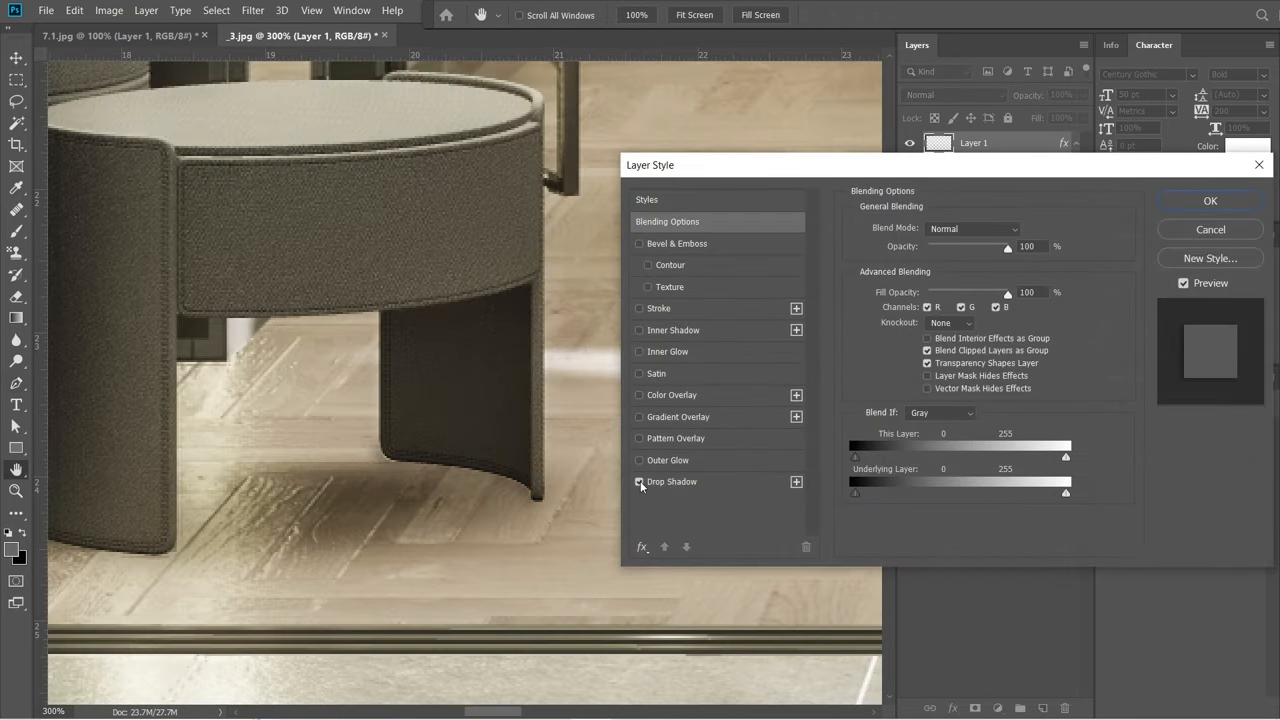
left_click(639, 482)
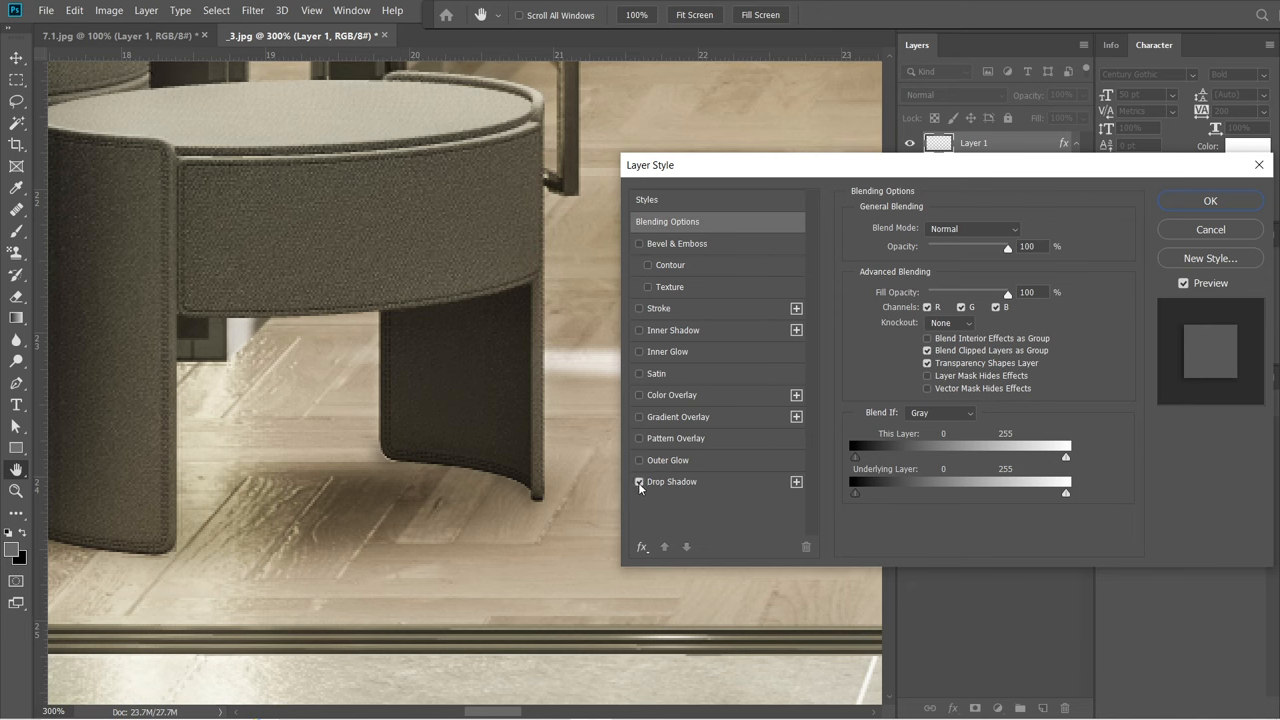
left_click(639, 482)
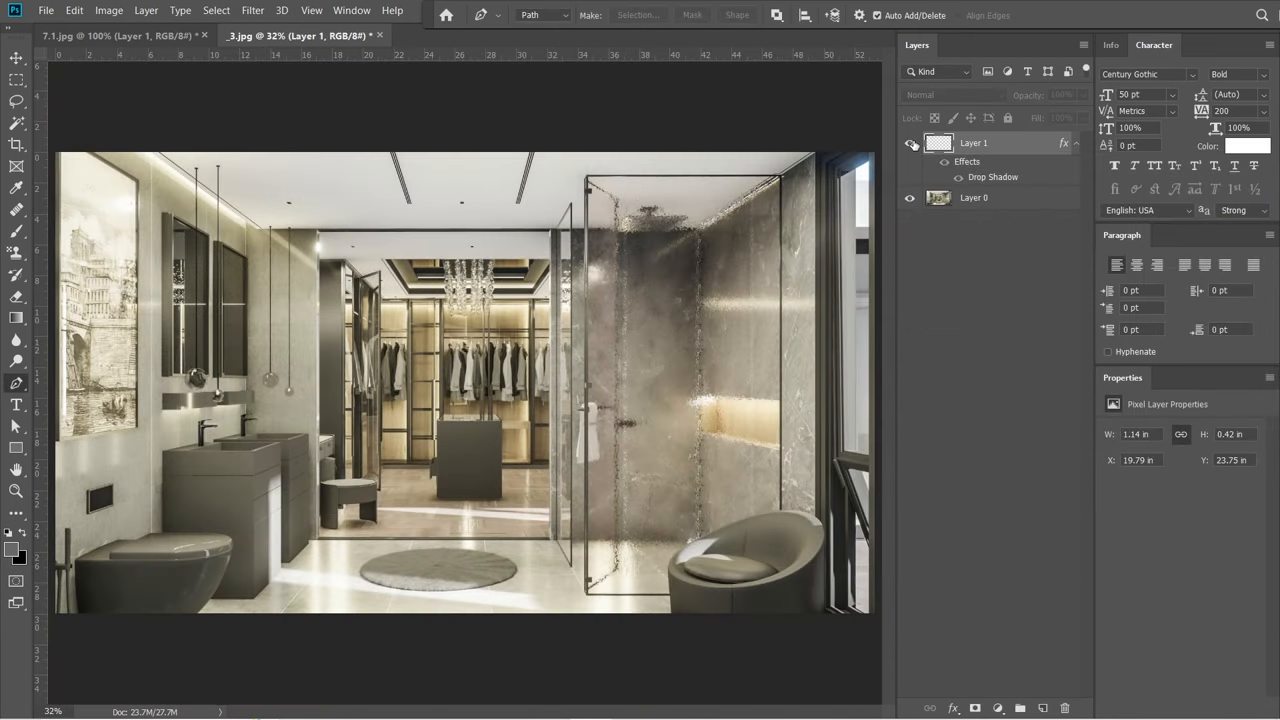
Save render _3 under a new name as a maximum-quality JPEG
left_click(46, 10)
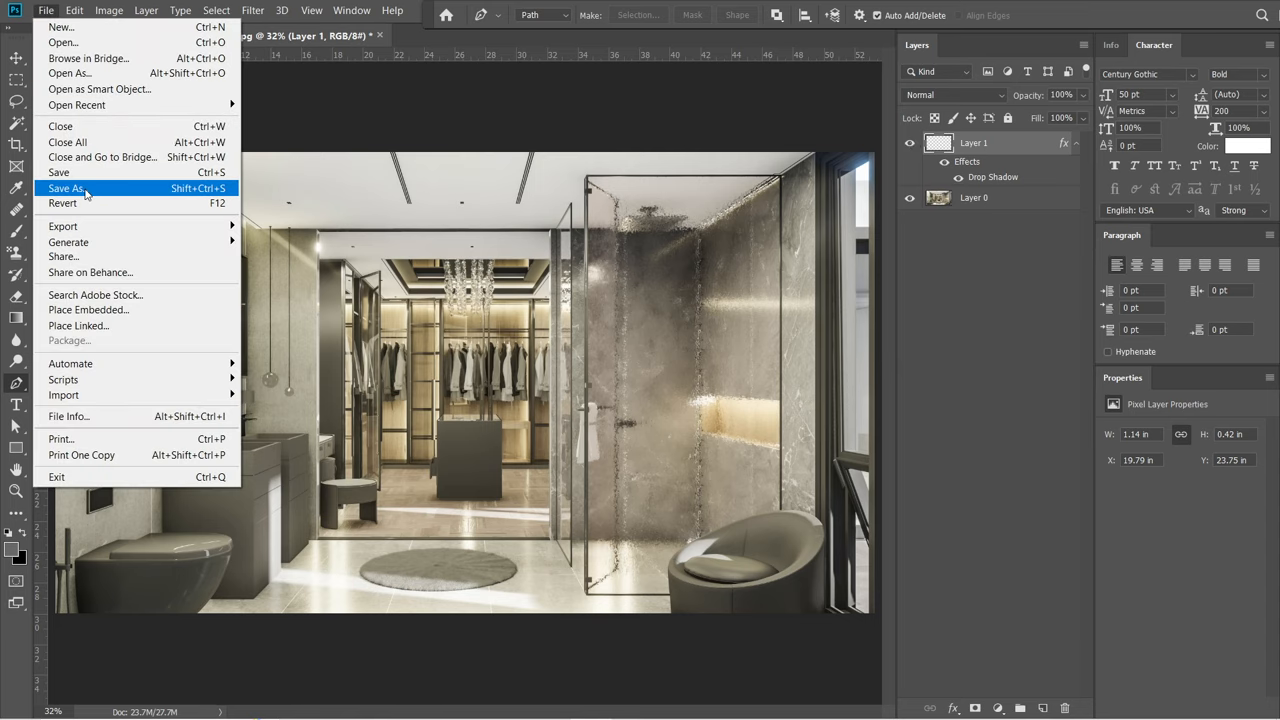
left_click(67, 188)
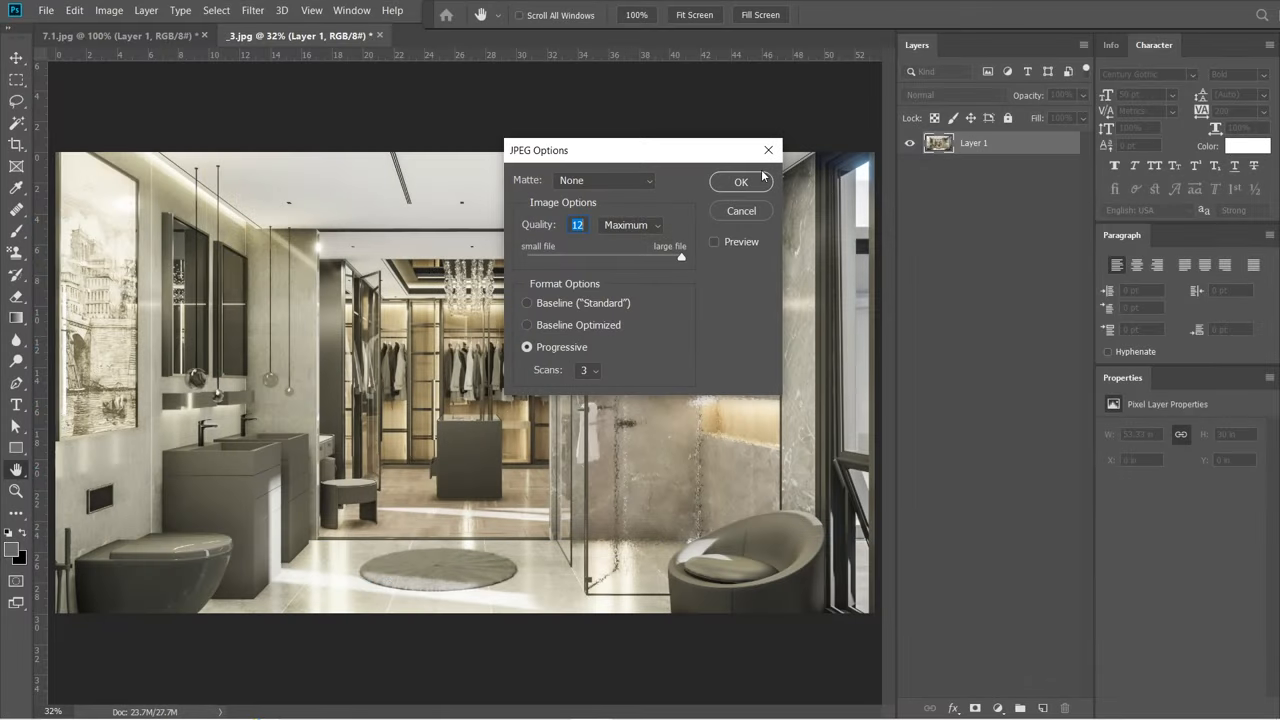
left_click(740, 181)
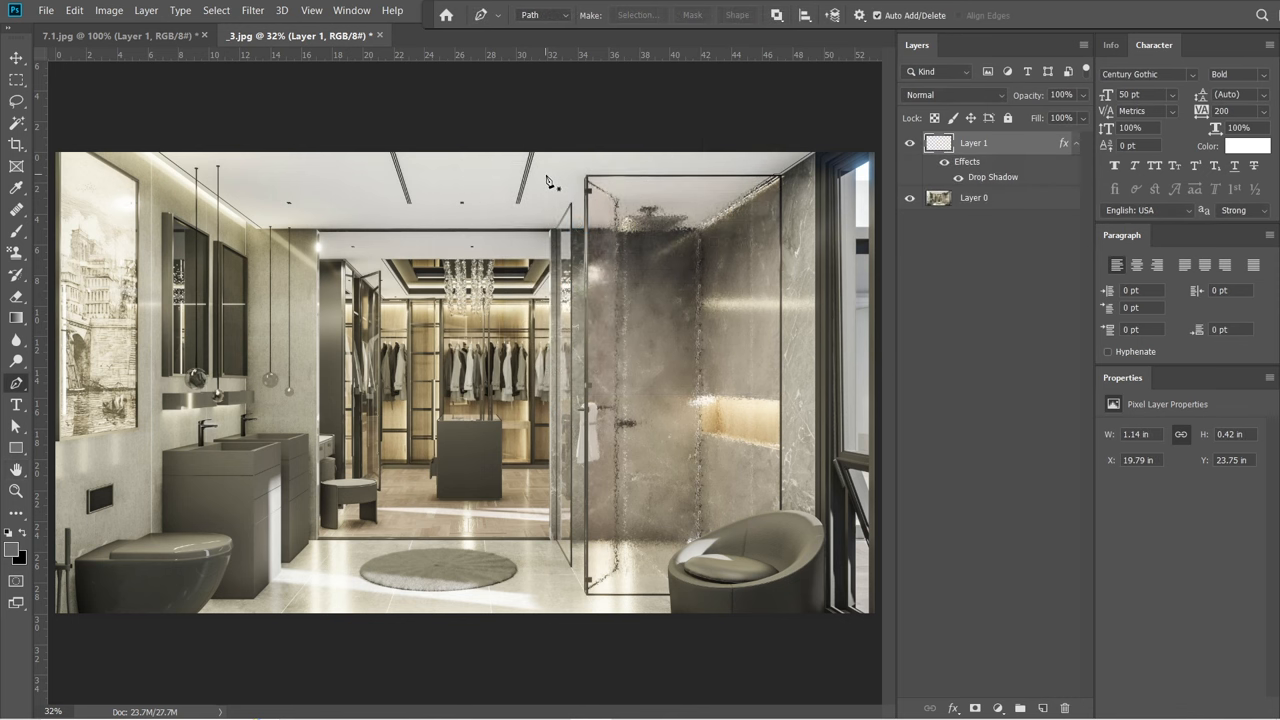